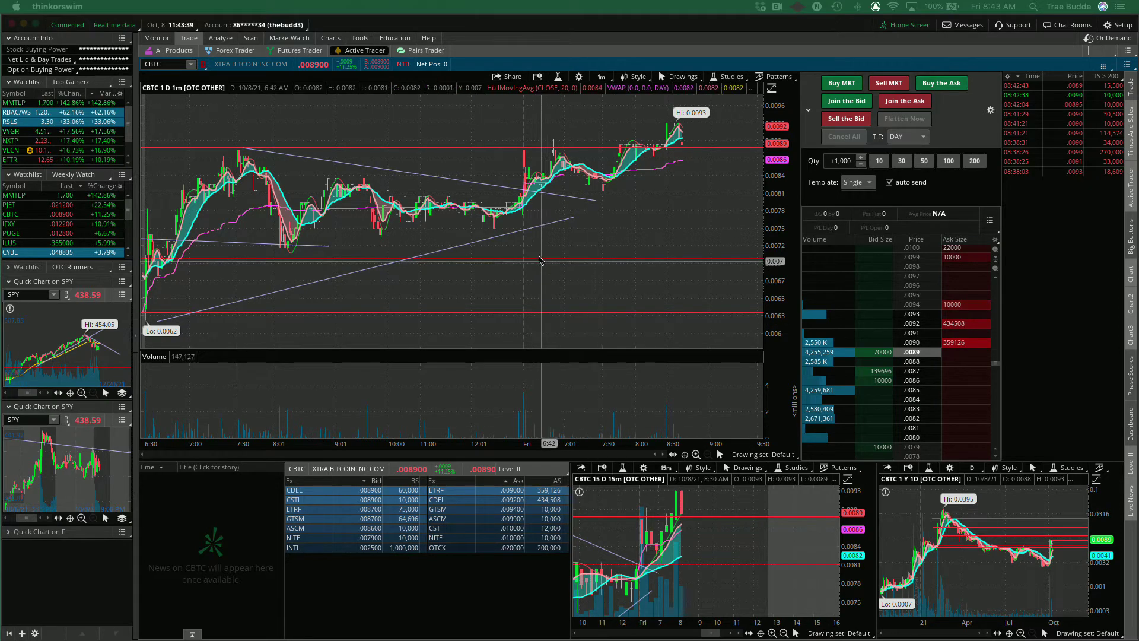
{"action": "mouse_move", "coordinate": [196, 100]}
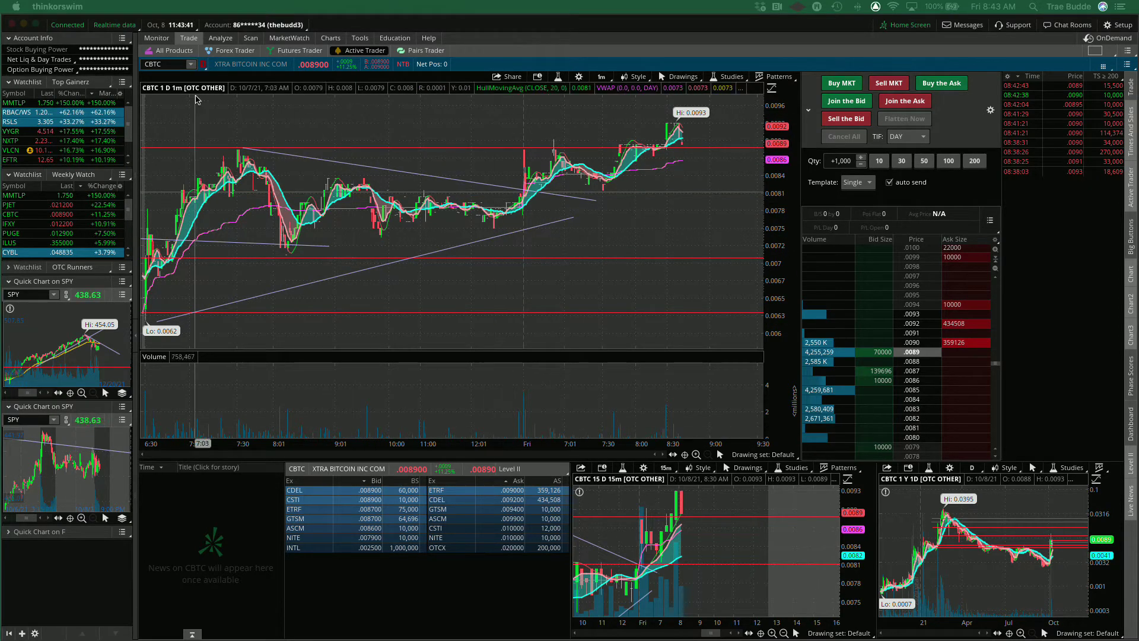
{"action": "mouse_move", "coordinate": [265, 209]}
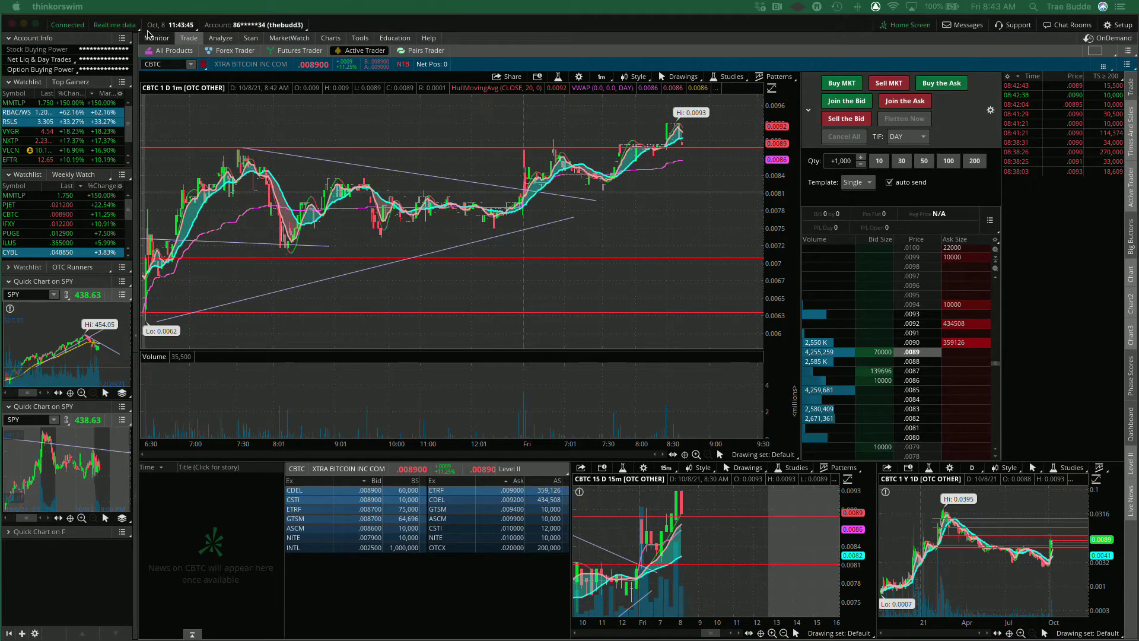
- Review today's trade activity, then turn on Show trades in Chart Settings
{"action": "left_click", "coordinate": [156, 38]}
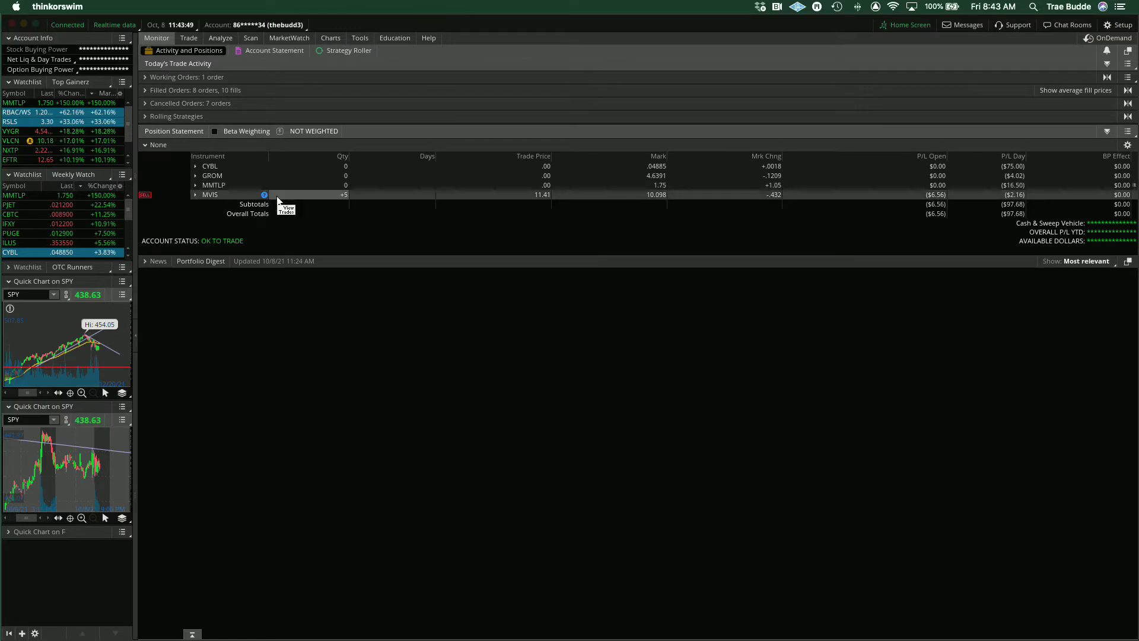
{"action": "mouse_move", "coordinate": [313, 90]}
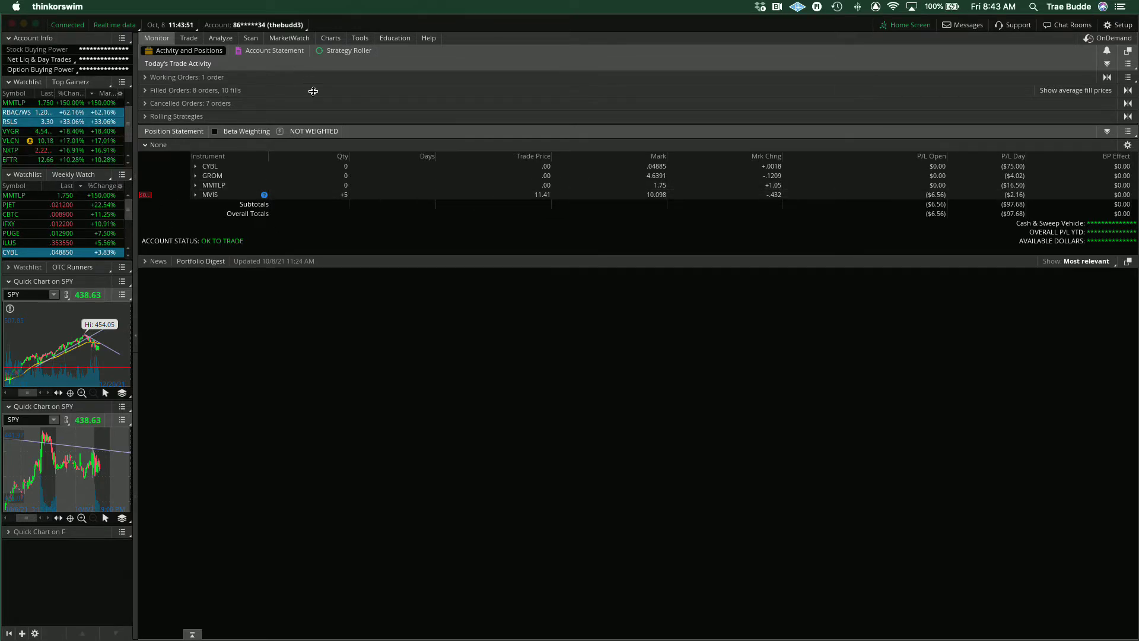
{"action": "mouse_move", "coordinate": [249, 74]}
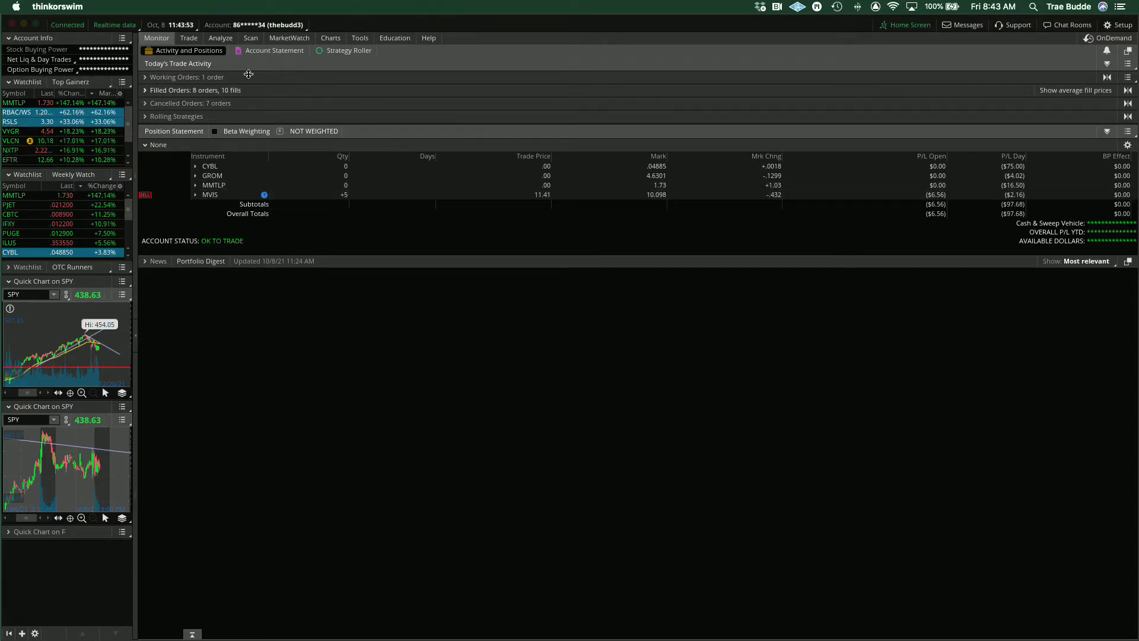
{"action": "left_click", "coordinate": [188, 38]}
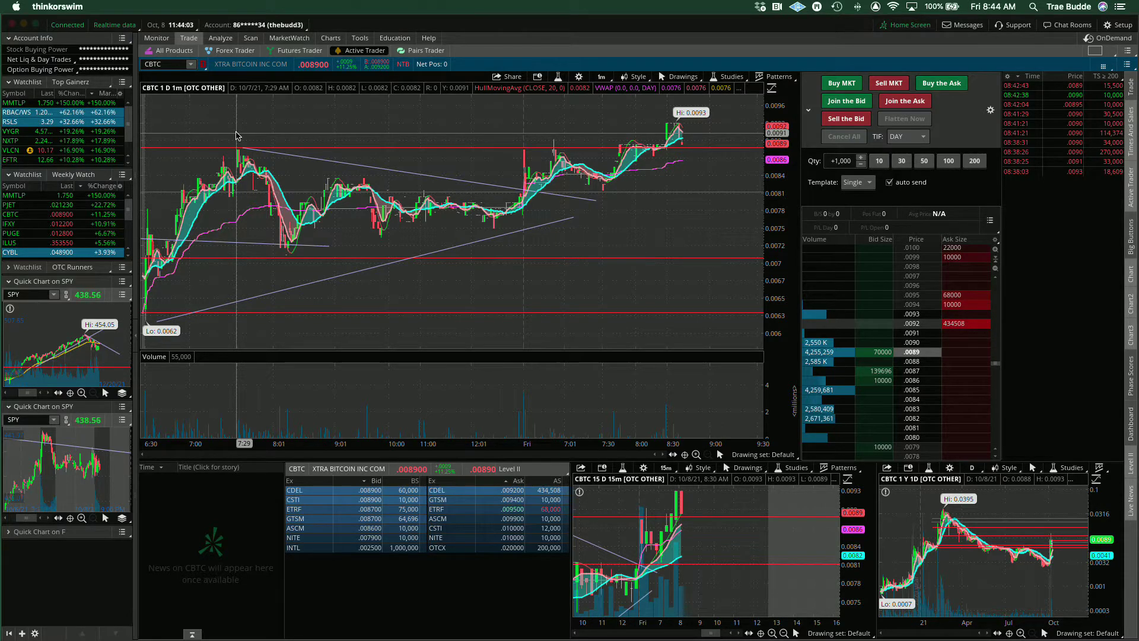
{"action": "mouse_move", "coordinate": [347, 173]}
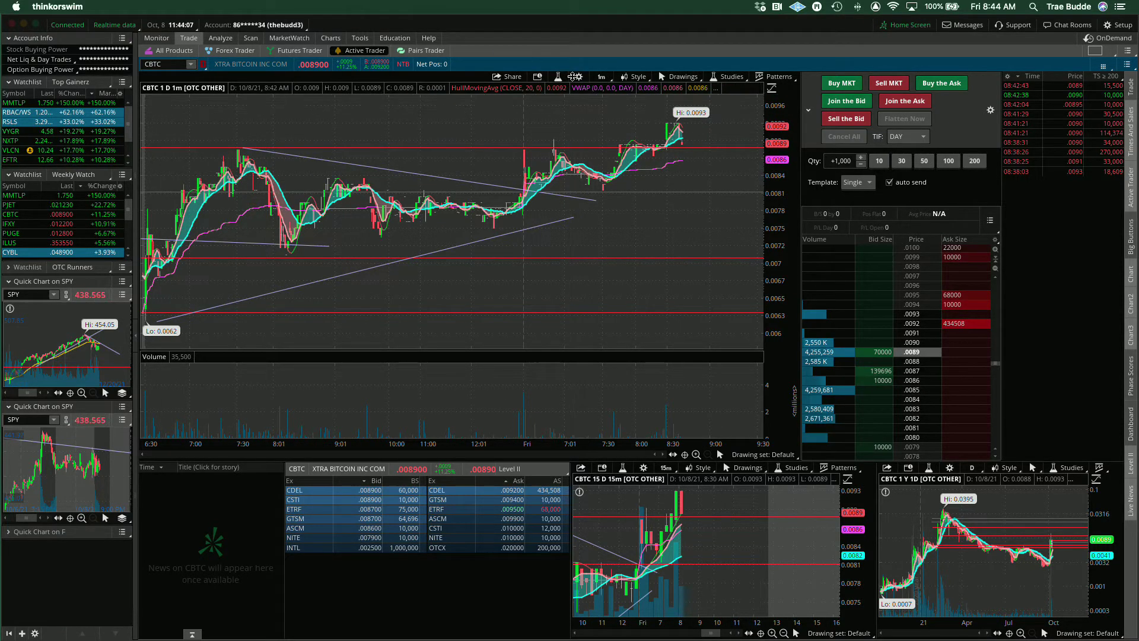
{"action": "left_click", "coordinate": [579, 77]}
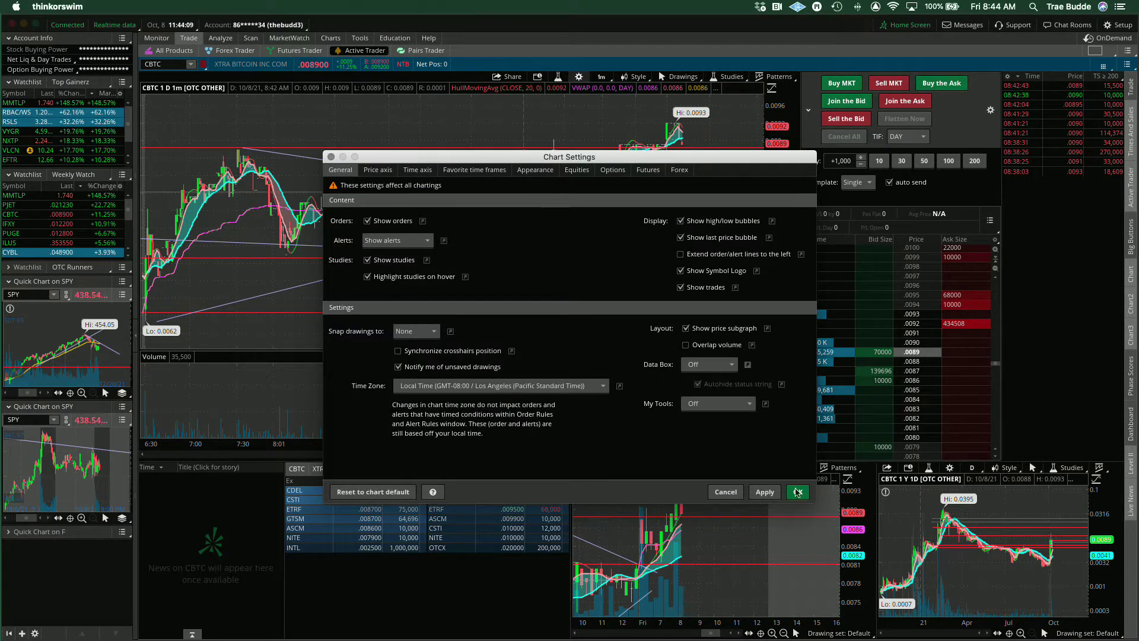
{"action": "left_click", "coordinate": [797, 492]}
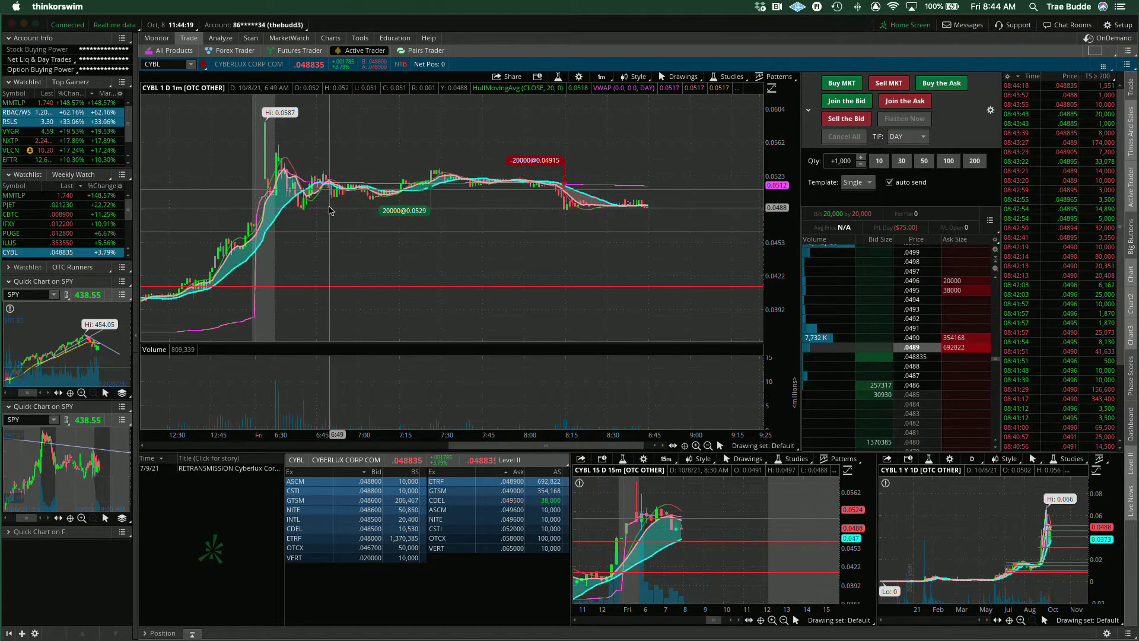
{"action": "mouse_move", "coordinate": [309, 211]}
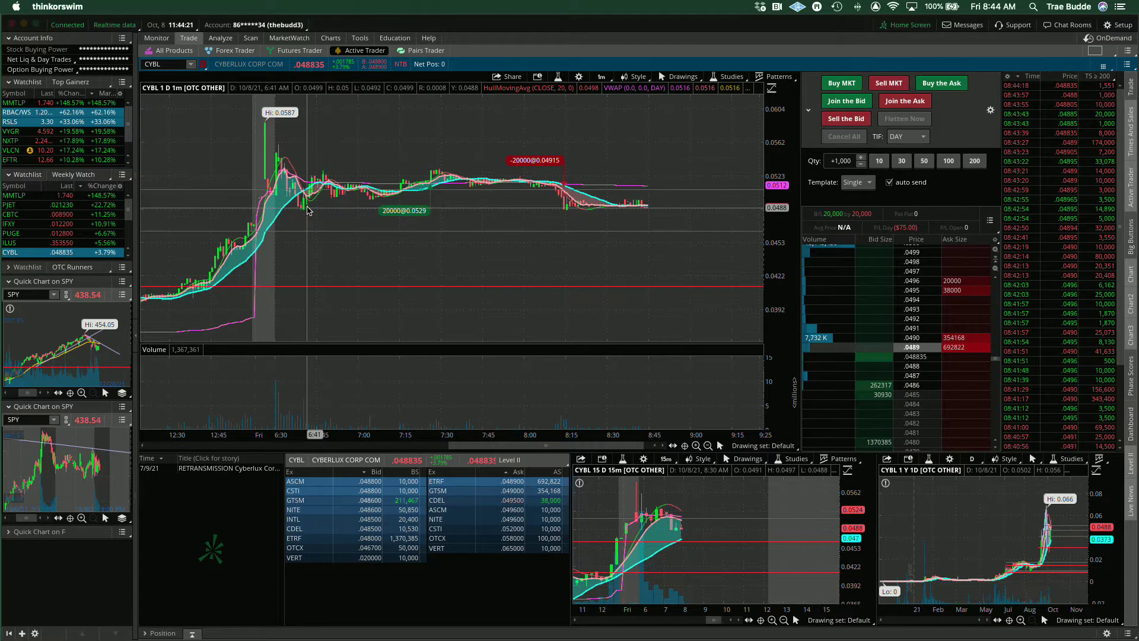
{"action": "mouse_move", "coordinate": [414, 188]}
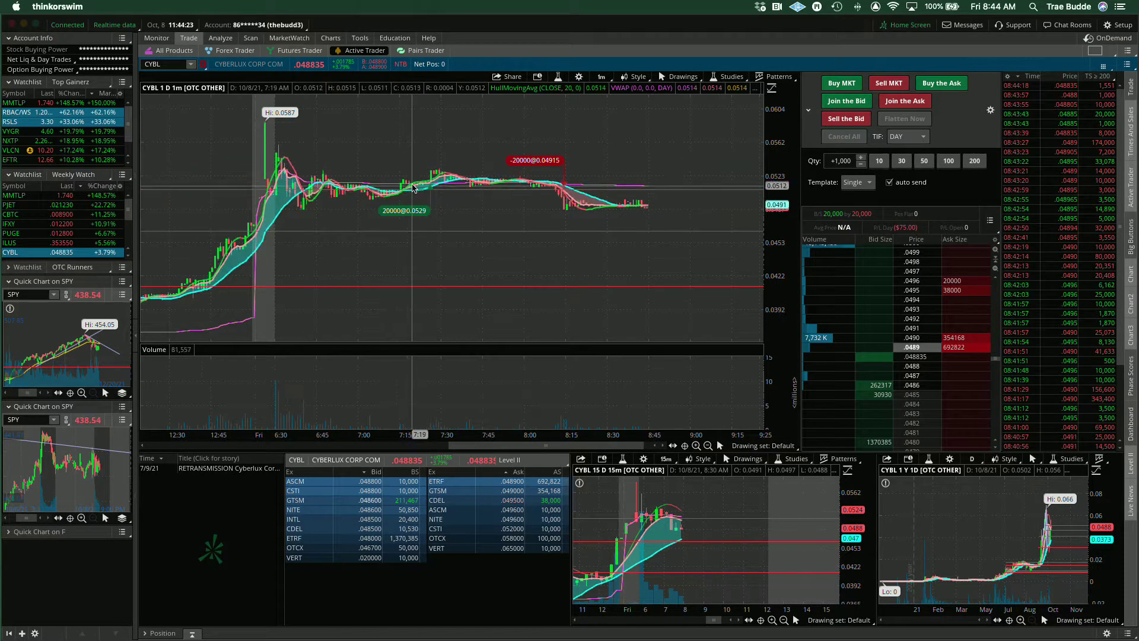
{"action": "mouse_move", "coordinate": [407, 185]}
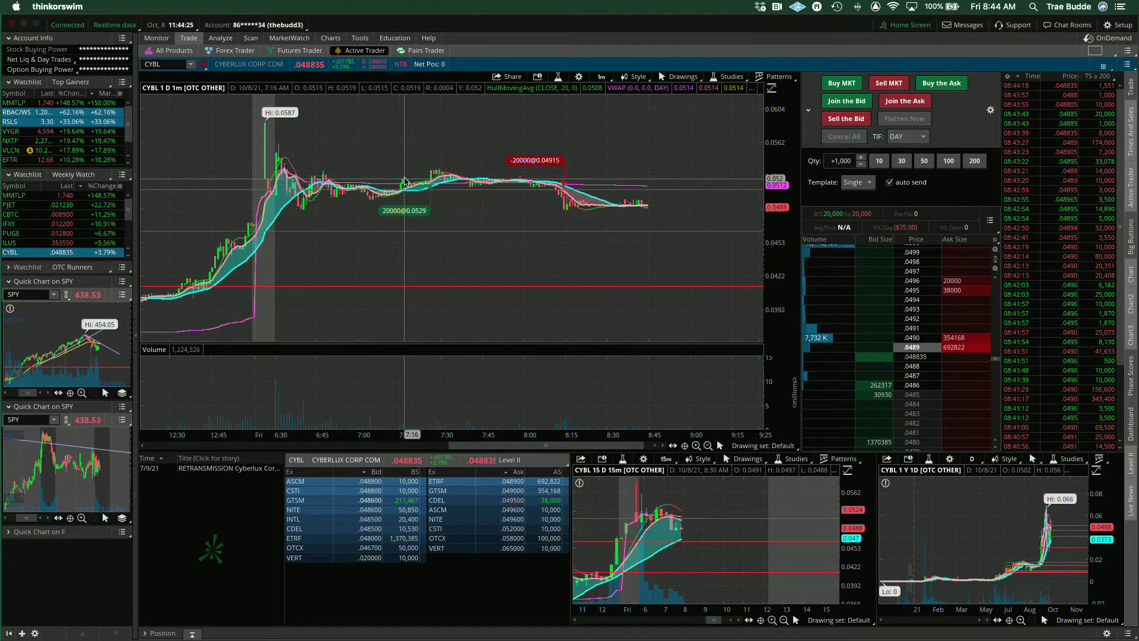
{"action": "mouse_move", "coordinate": [429, 184]}
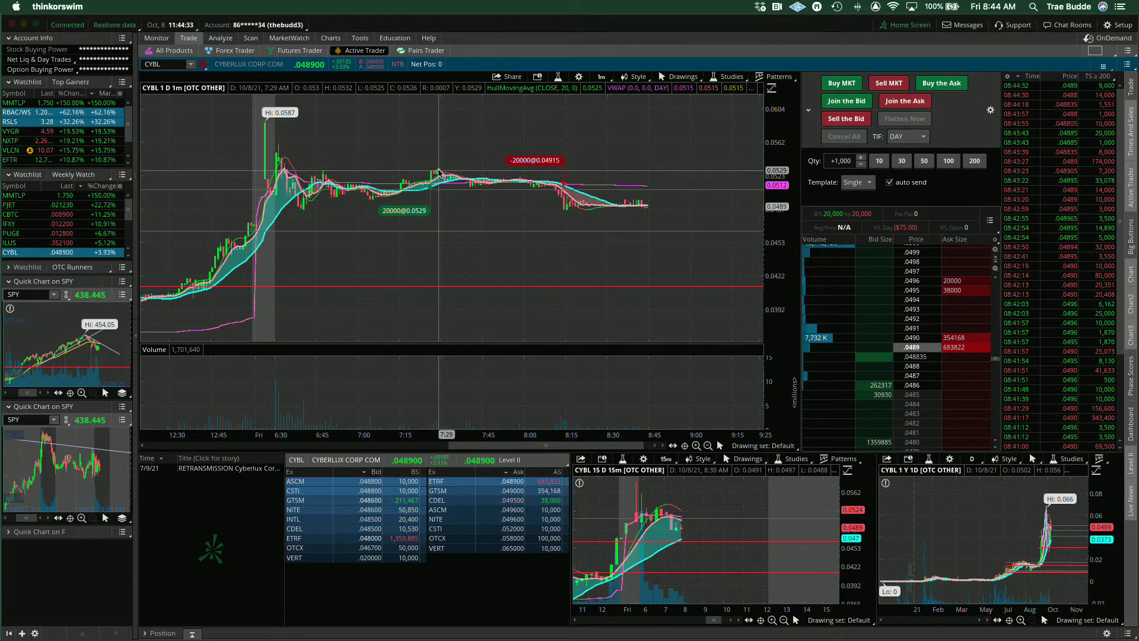
{"action": "mouse_move", "coordinate": [470, 200]}
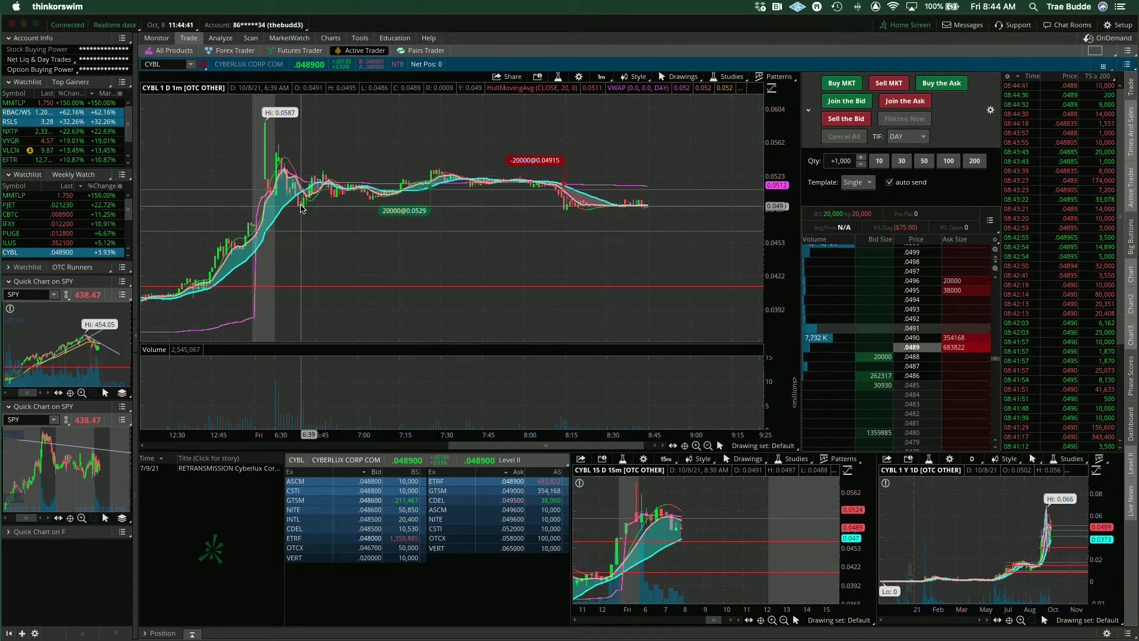
{"action": "mouse_move", "coordinate": [336, 204]}
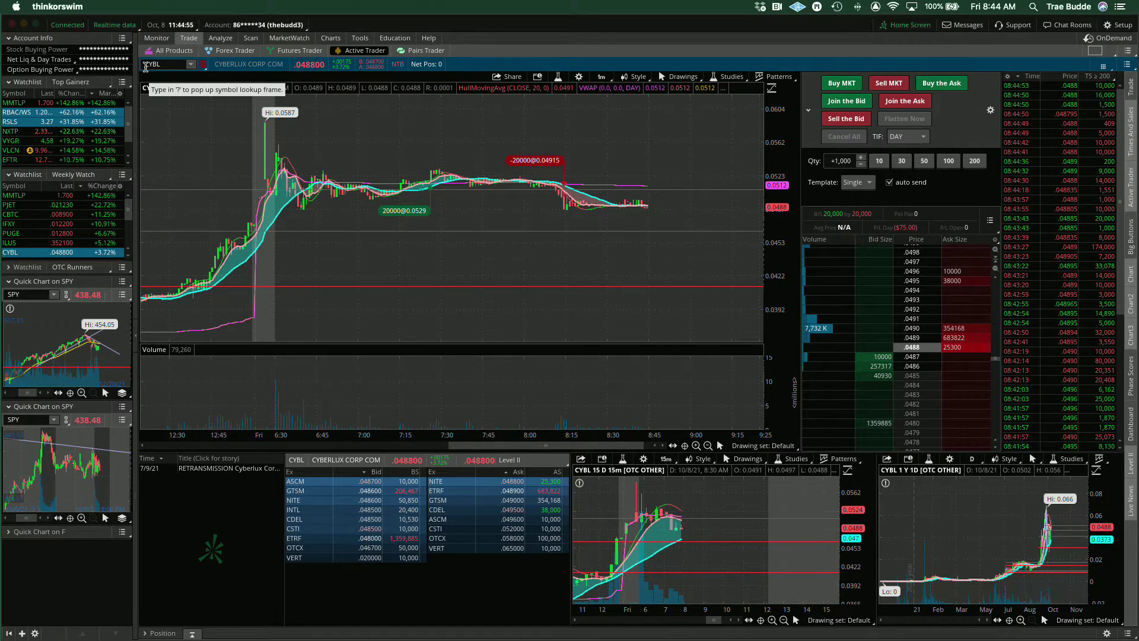
{"action": "mouse_move", "coordinate": [519, 208]}
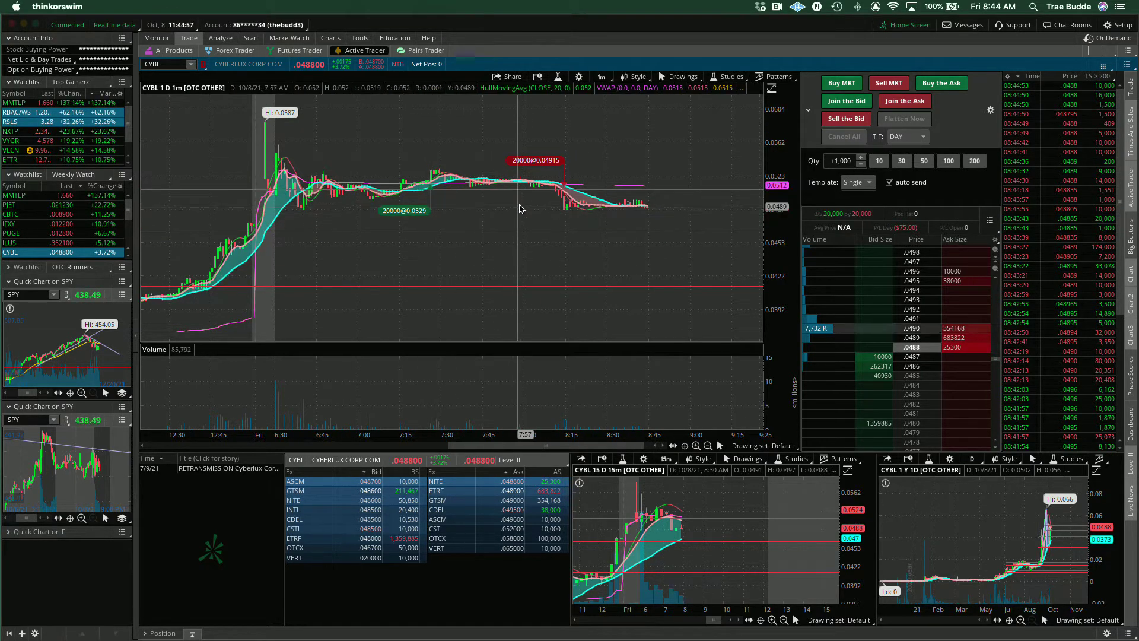
{"action": "mouse_move", "coordinate": [568, 214]}
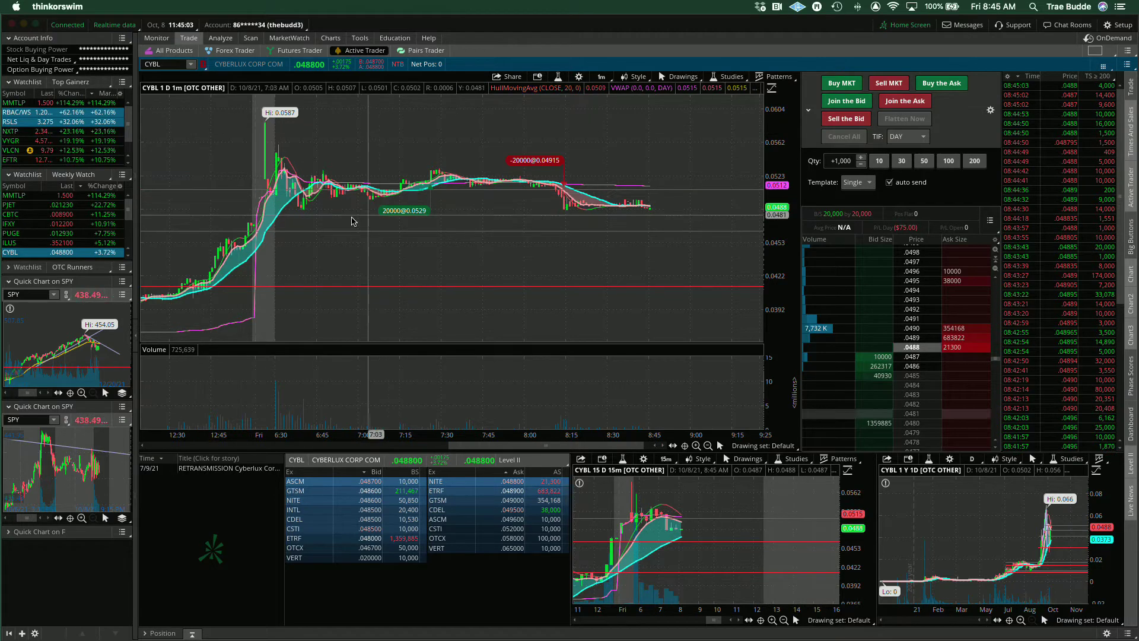
{"action": "mouse_move", "coordinate": [284, 225]}
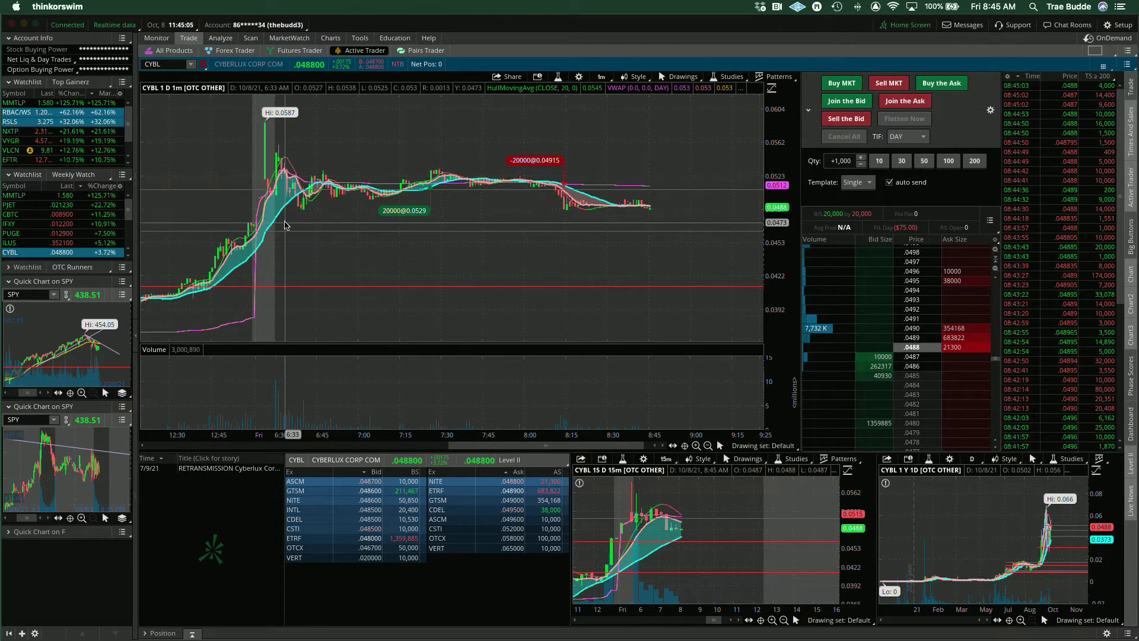
{"action": "mouse_move", "coordinate": [305, 210]}
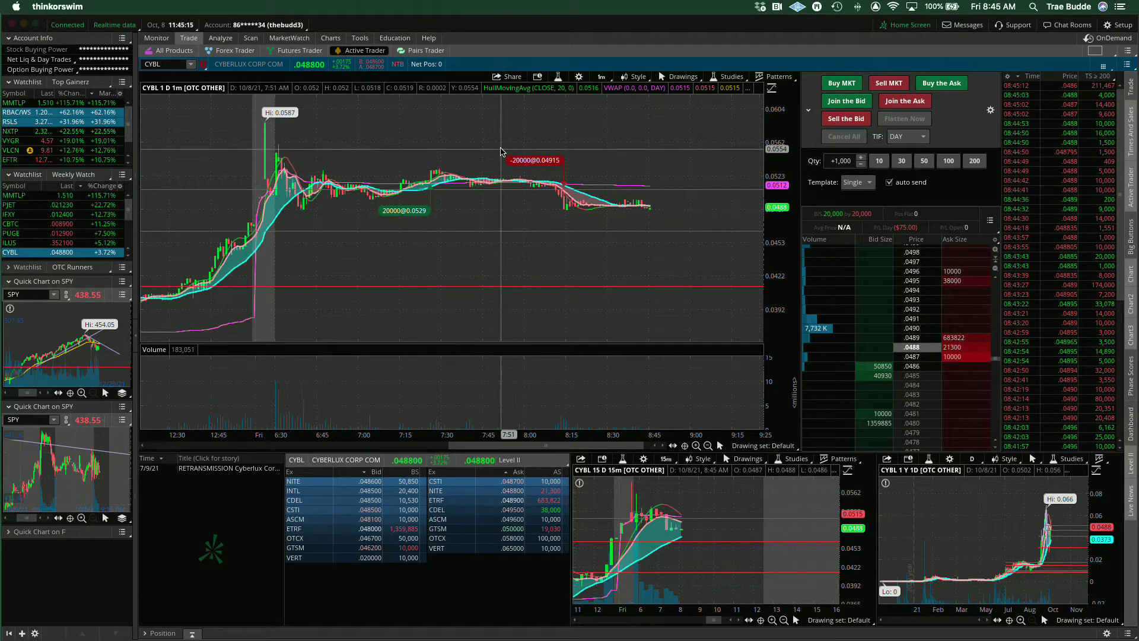
- Switch the CYBL chart aggregation from 1m to 15m candles
{"action": "left_click", "coordinate": [601, 77]}
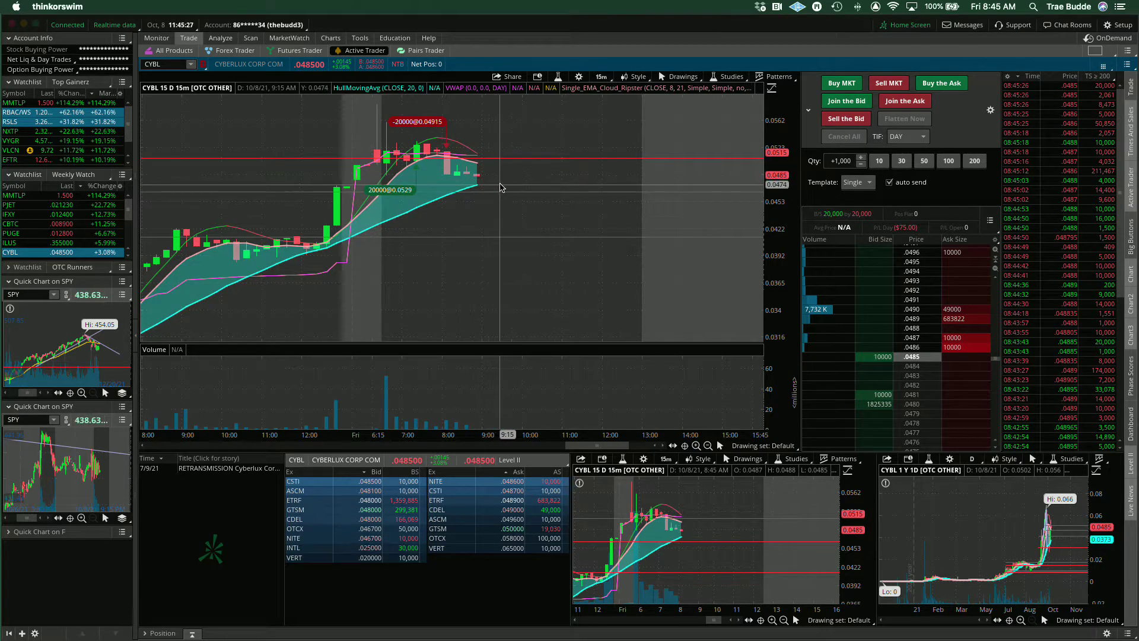
{"action": "mouse_move", "coordinate": [554, 194]}
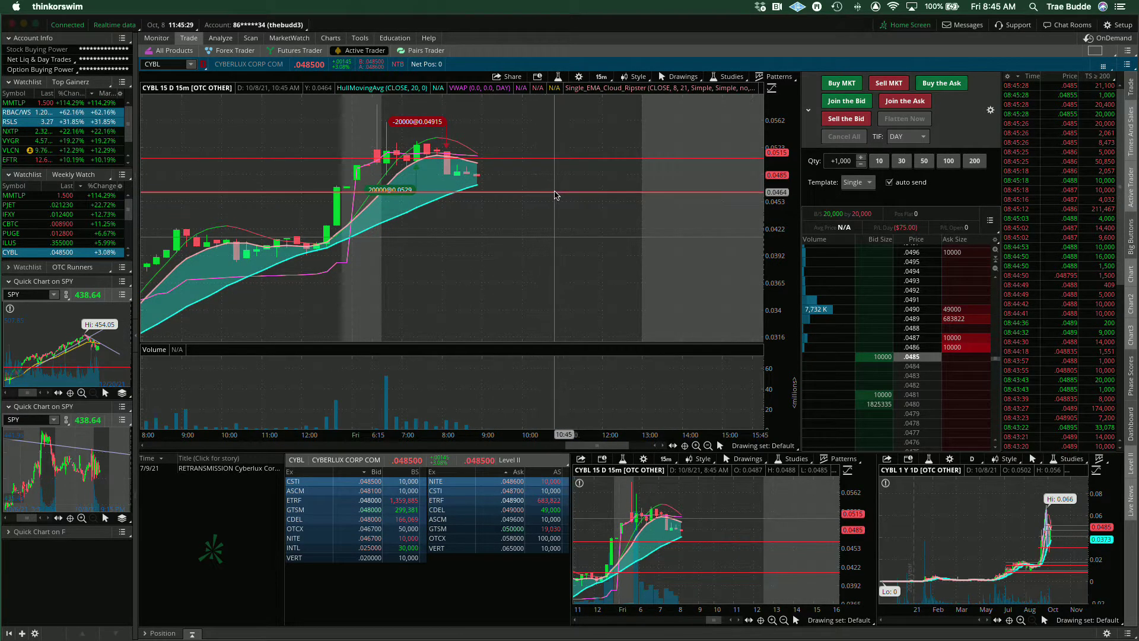
{"action": "mouse_move", "coordinate": [595, 171]}
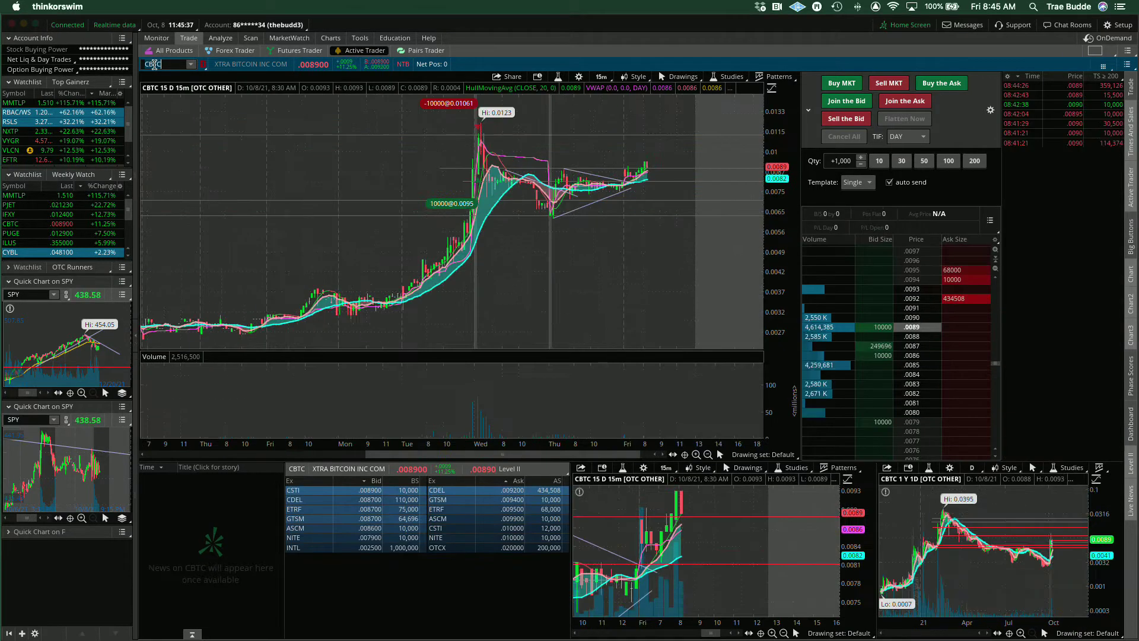
{"action": "mouse_move", "coordinate": [559, 181]}
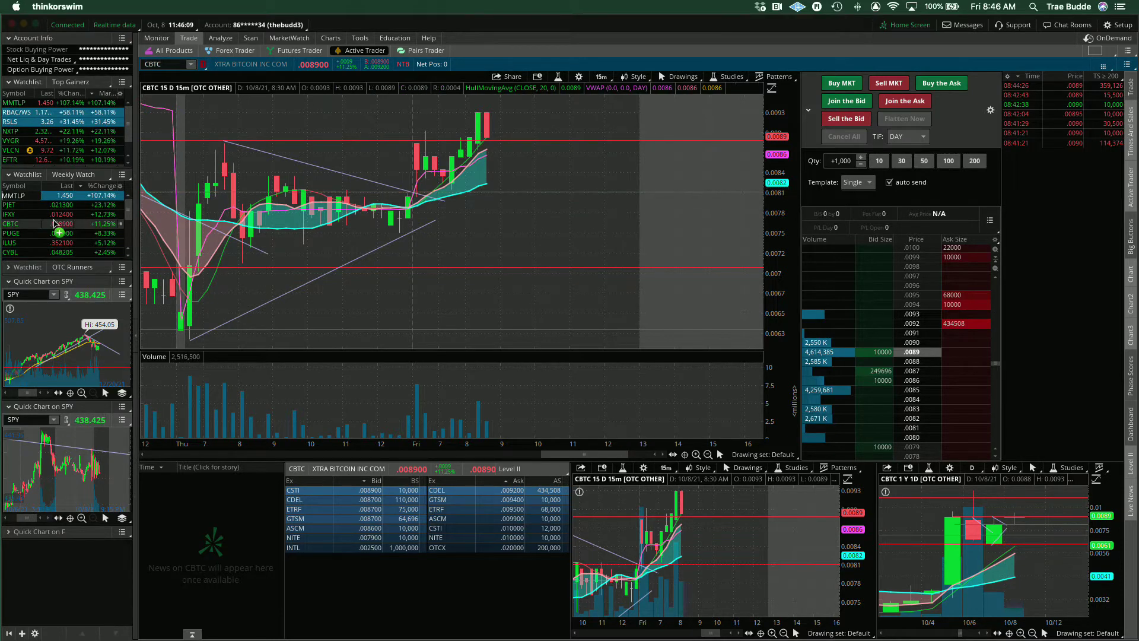
{"action": "left_click", "coordinate": [14, 194]}
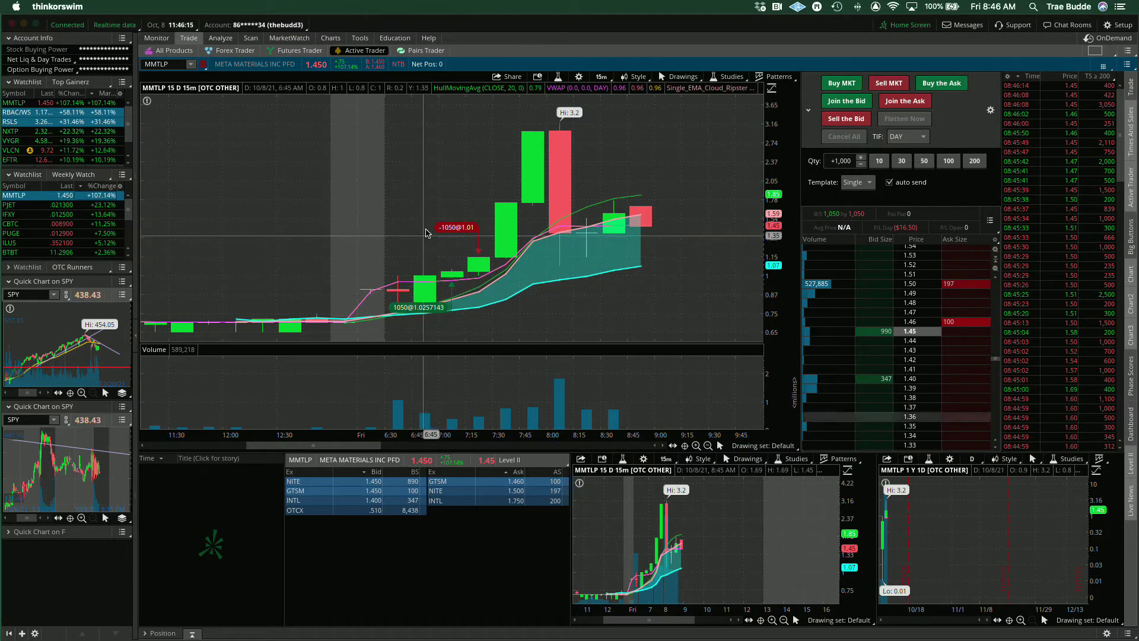
{"action": "left_click", "coordinate": [602, 77]}
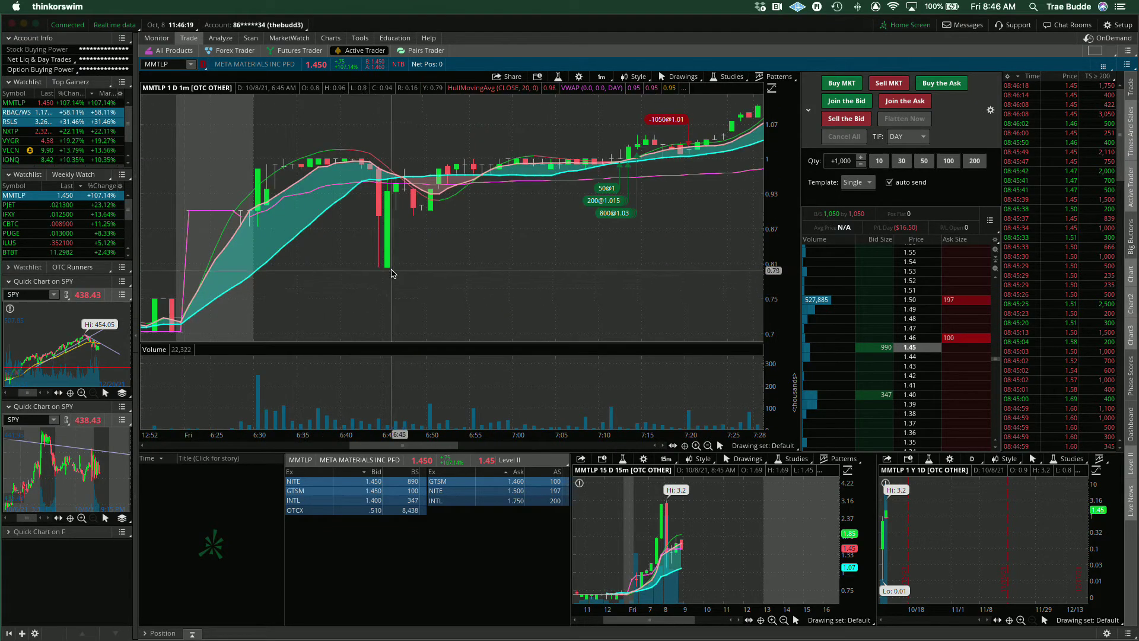
{"action": "mouse_move", "coordinate": [487, 234]}
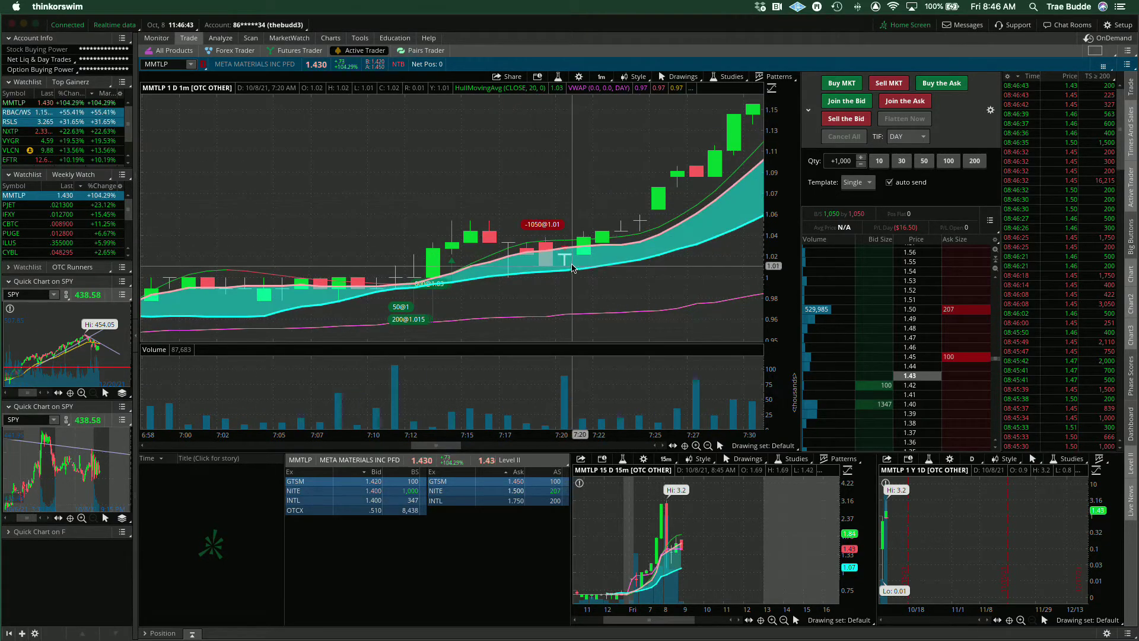
{"action": "mouse_move", "coordinate": [516, 273]}
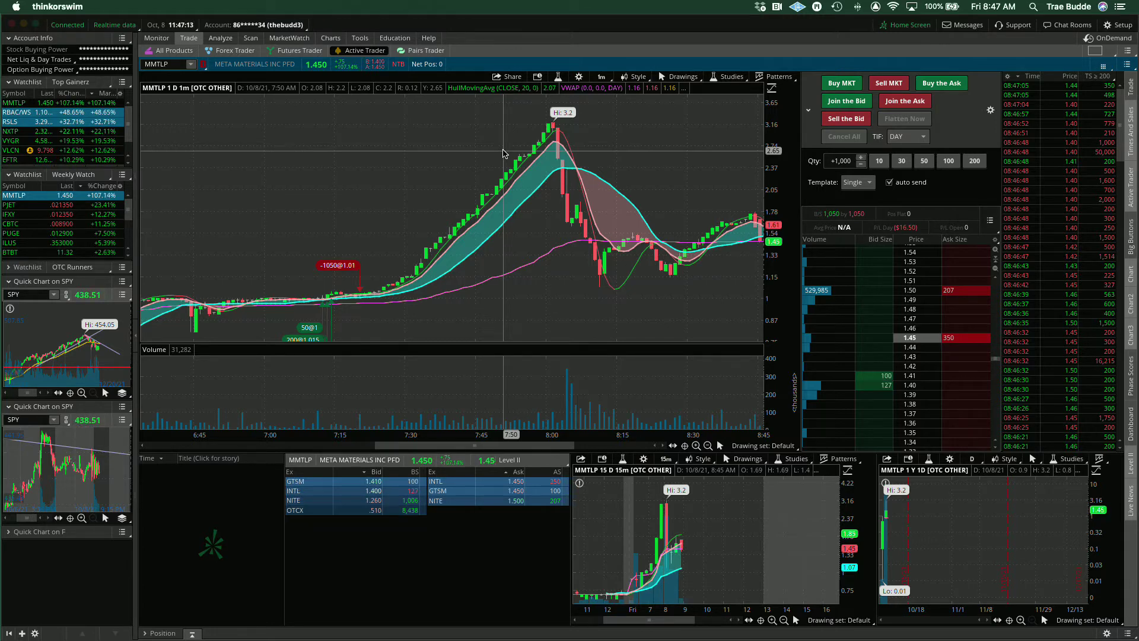
{"action": "mouse_move", "coordinate": [346, 196]}
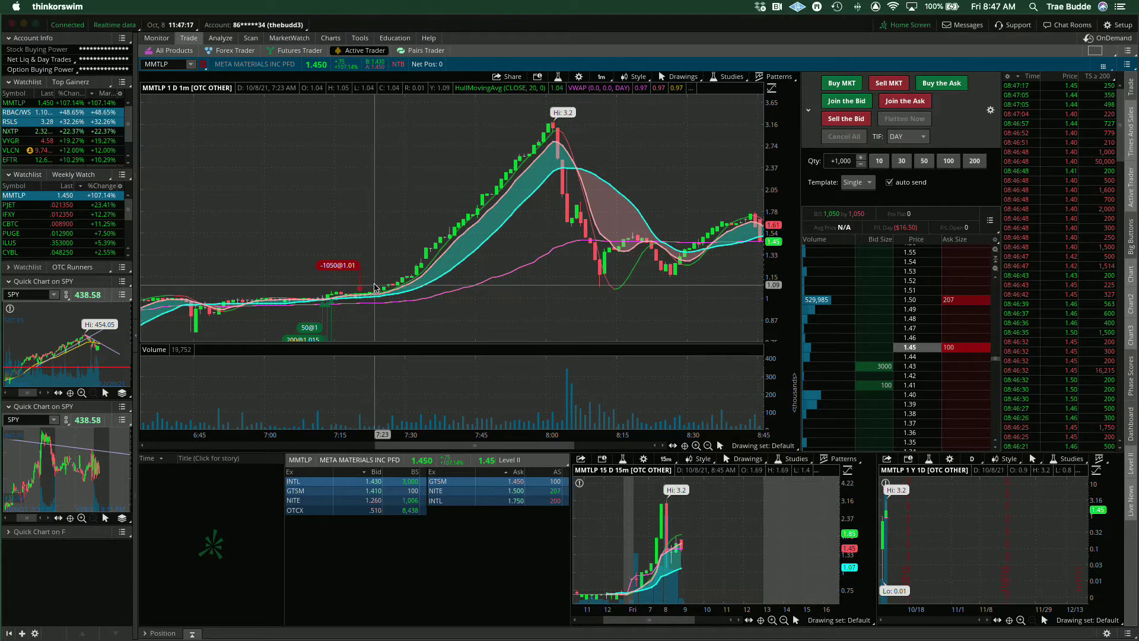
{"action": "mouse_move", "coordinate": [499, 143]}
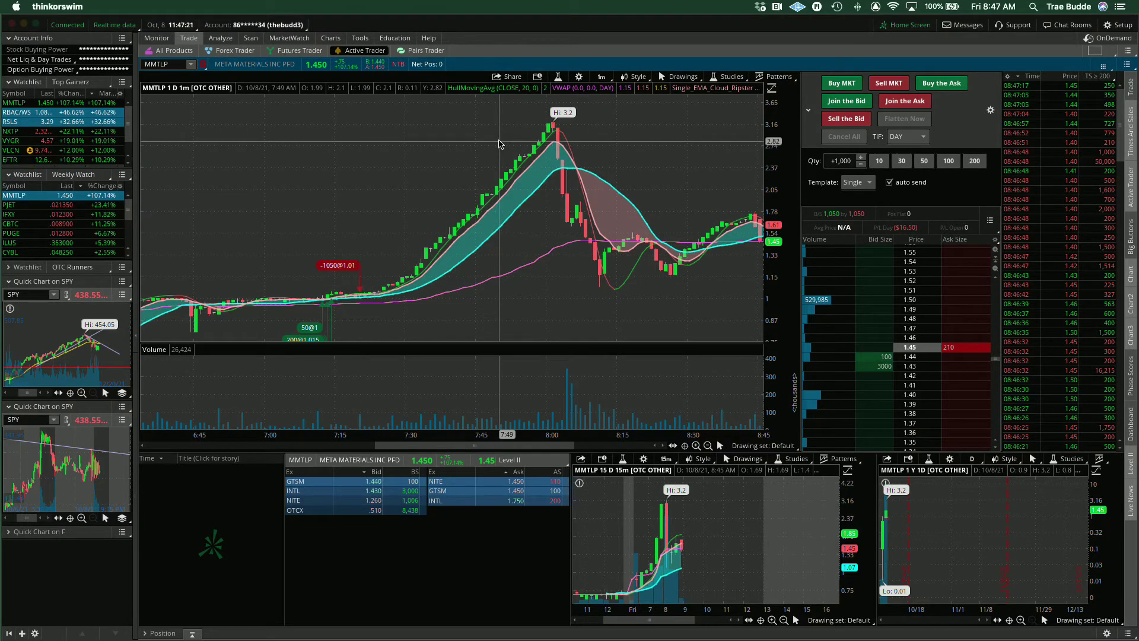
{"action": "mouse_move", "coordinate": [254, 231]}
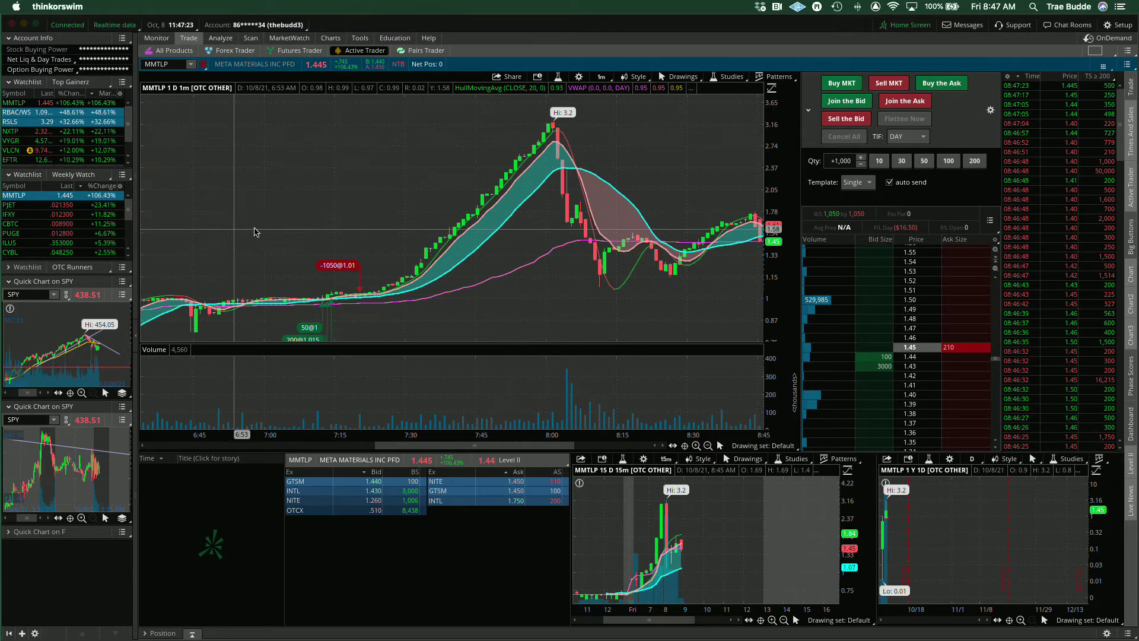
{"action": "mouse_move", "coordinate": [540, 143]}
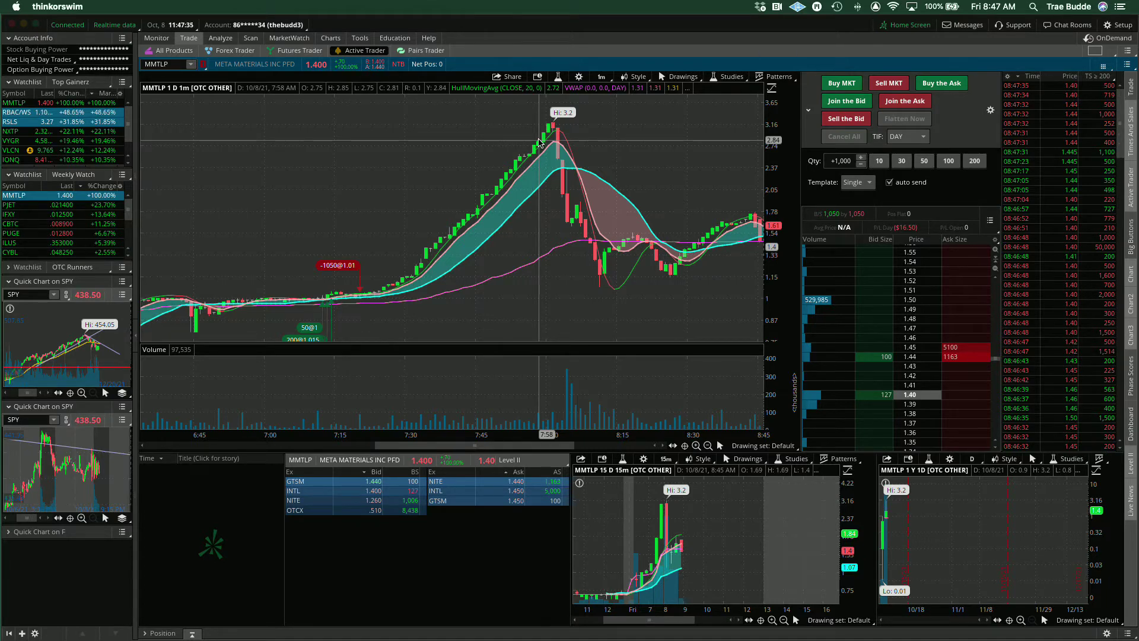
{"action": "mouse_move", "coordinate": [275, 217]}
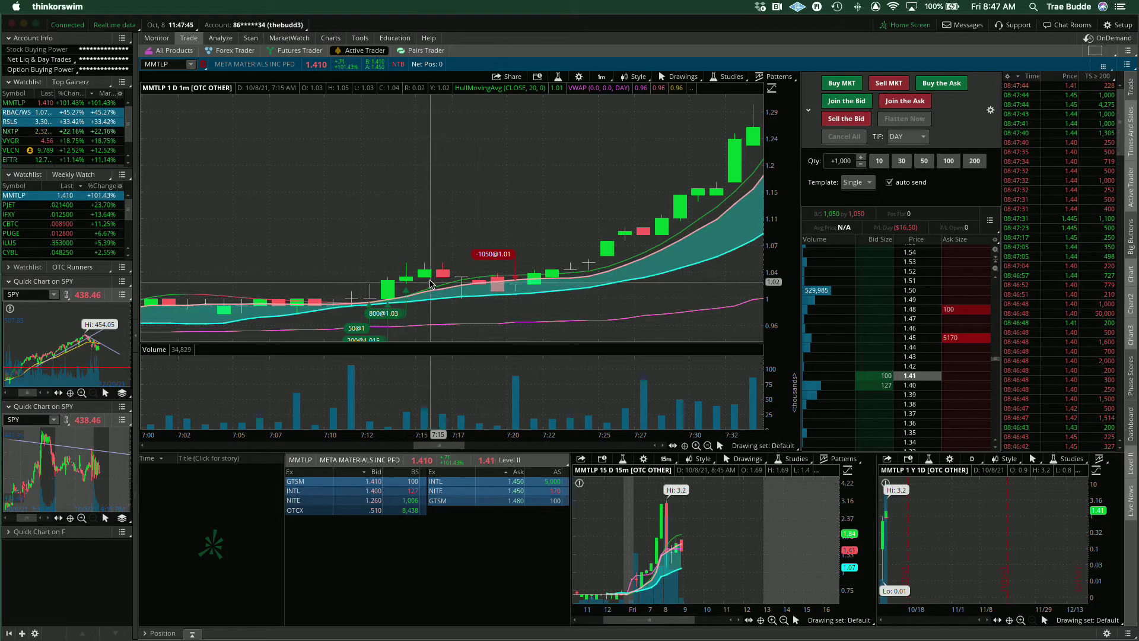
{"action": "mouse_move", "coordinate": [399, 278]}
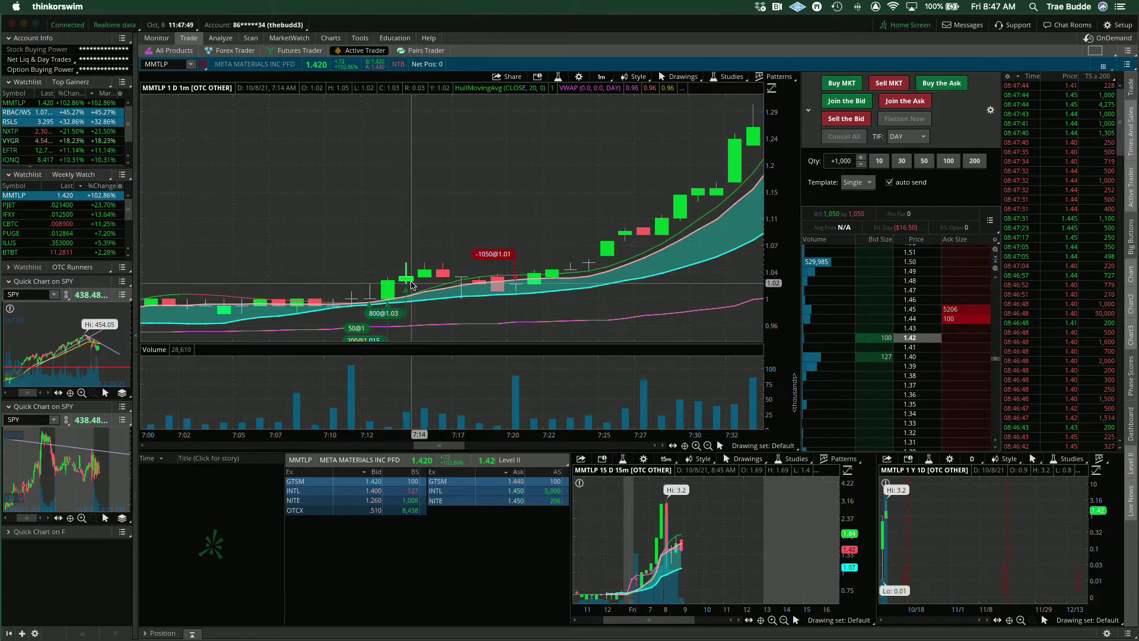
{"action": "mouse_move", "coordinate": [509, 295]}
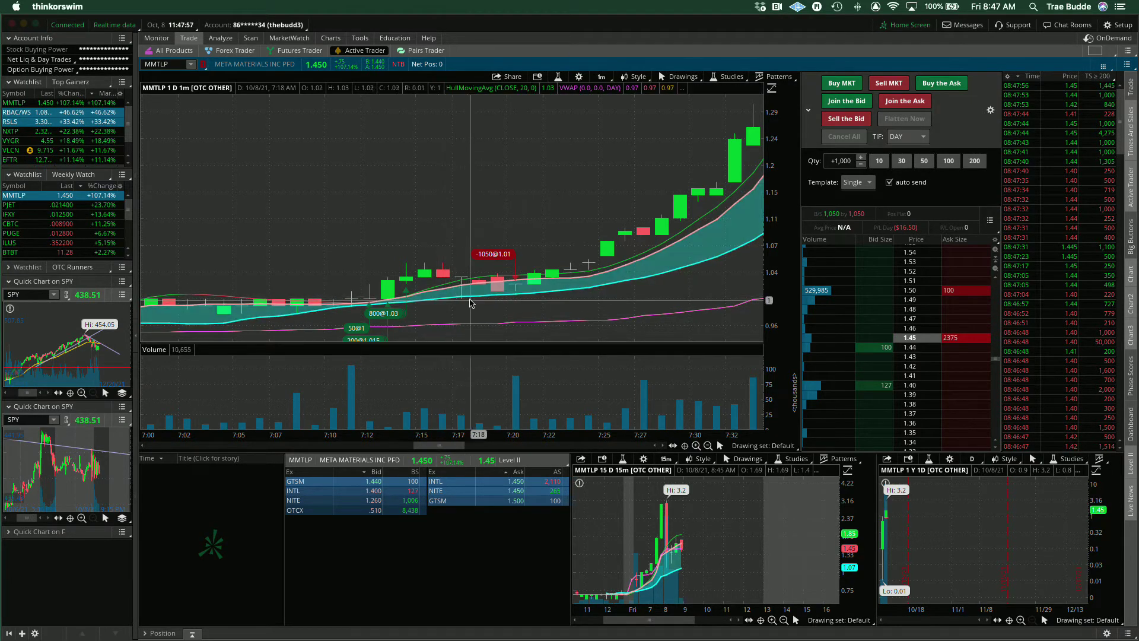
{"action": "mouse_move", "coordinate": [453, 274]}
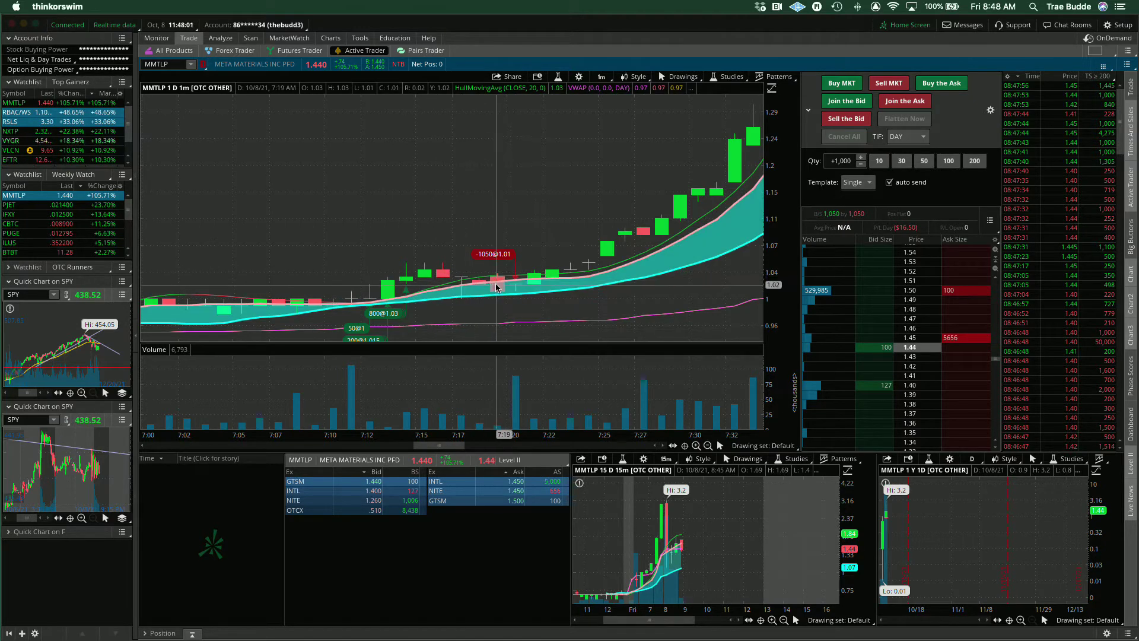
{"action": "mouse_move", "coordinate": [521, 298]}
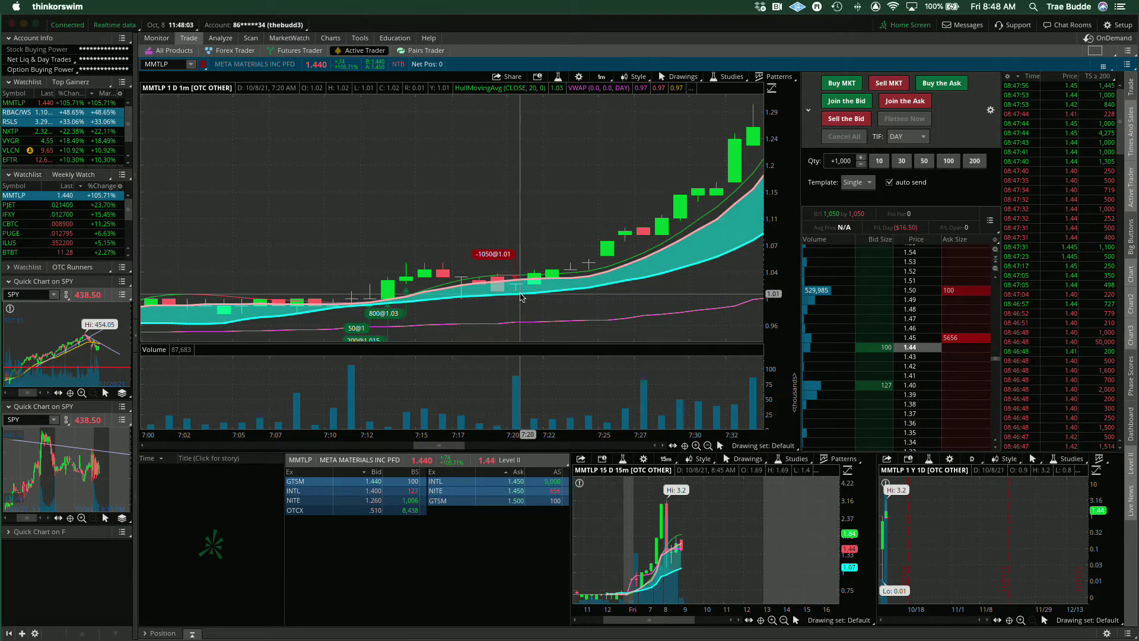
{"action": "mouse_move", "coordinate": [498, 317]}
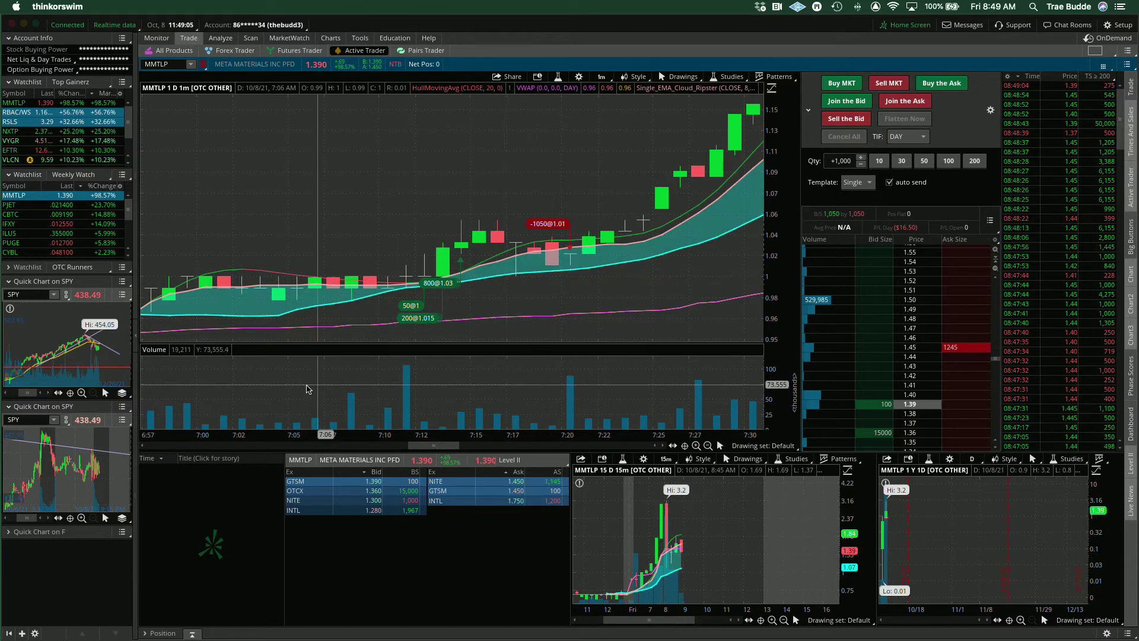
- Load CBTC on a 15 D : 15m chart, then switch to CYBL
{"action": "left_click", "coordinate": [12, 214]}
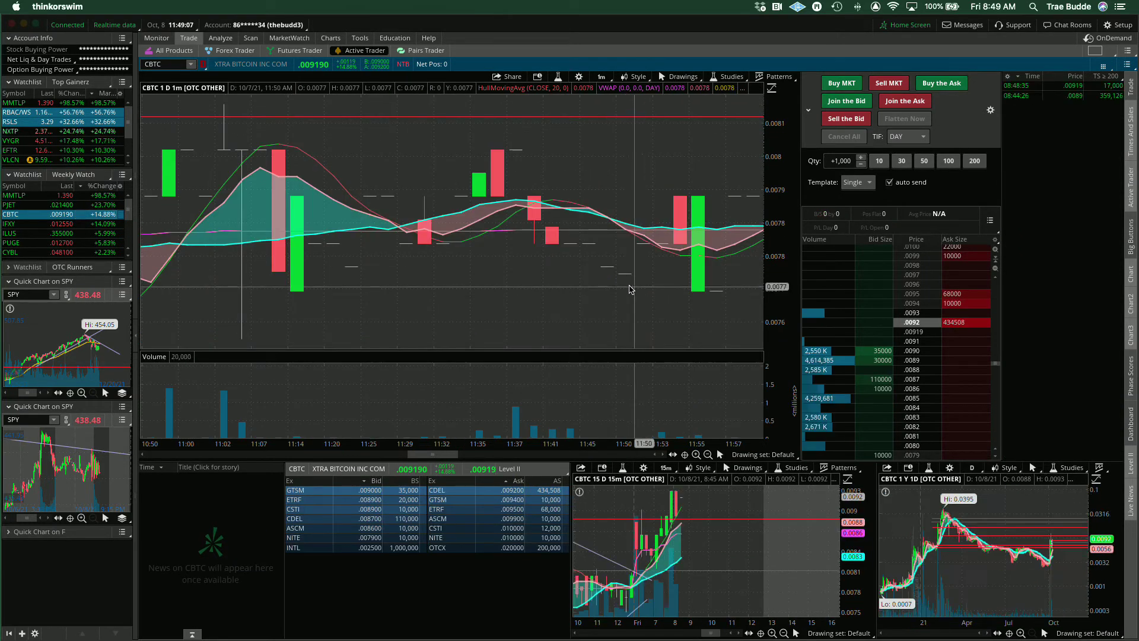
{"action": "left_click", "coordinate": [601, 76]}
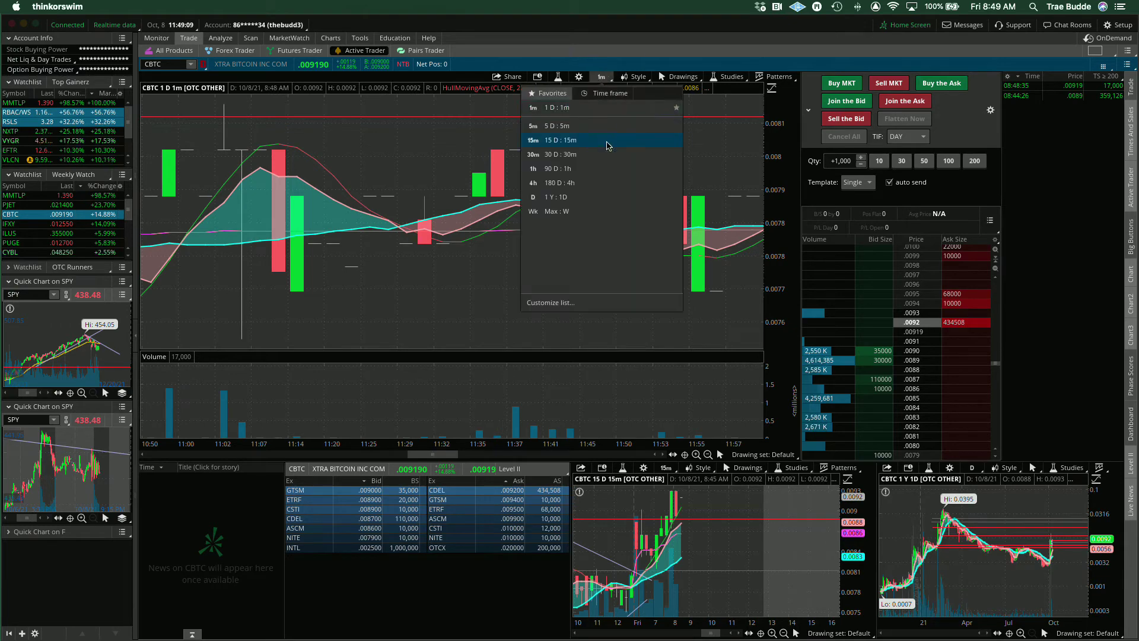
{"action": "left_click", "coordinate": [562, 140]}
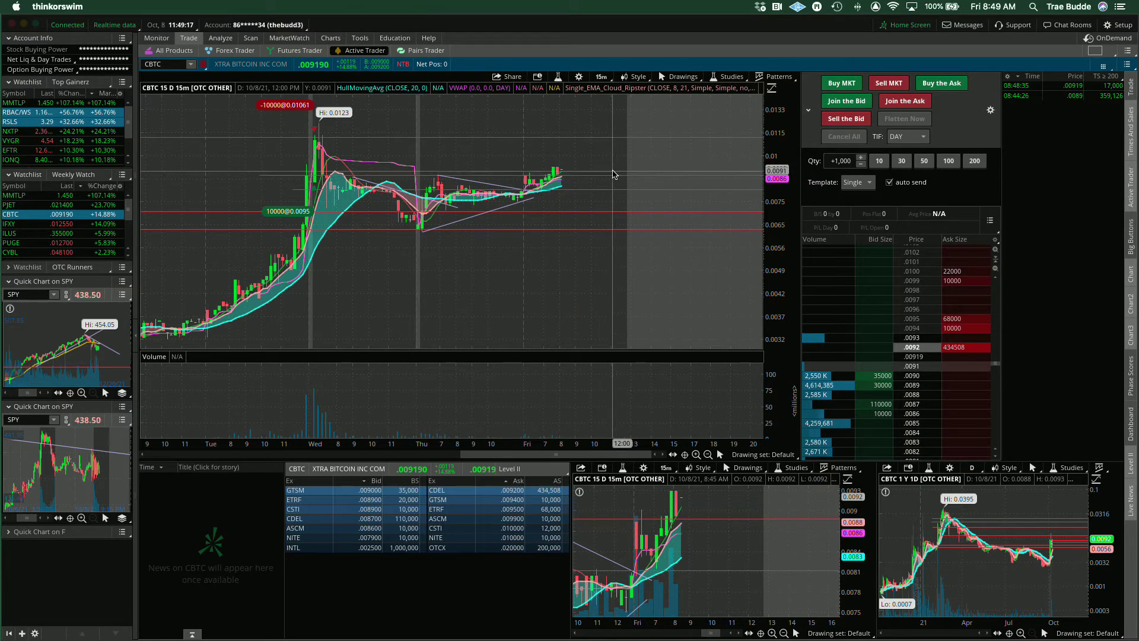
{"action": "mouse_move", "coordinate": [612, 174]}
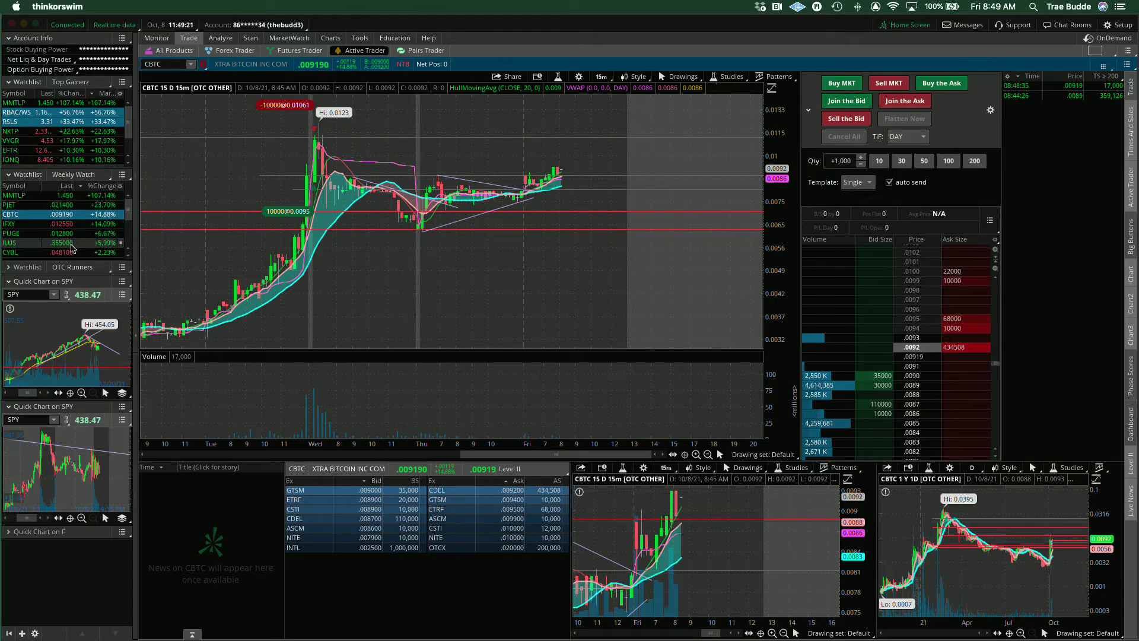
{"action": "left_click", "coordinate": [10, 253]}
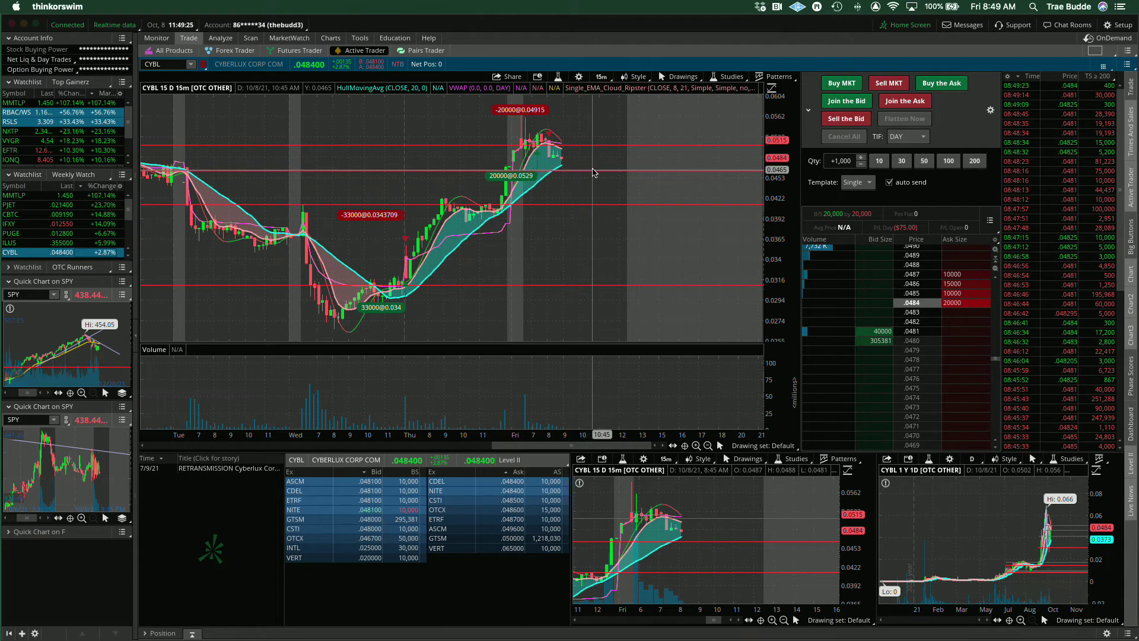
{"action": "mouse_move", "coordinate": [222, 250]}
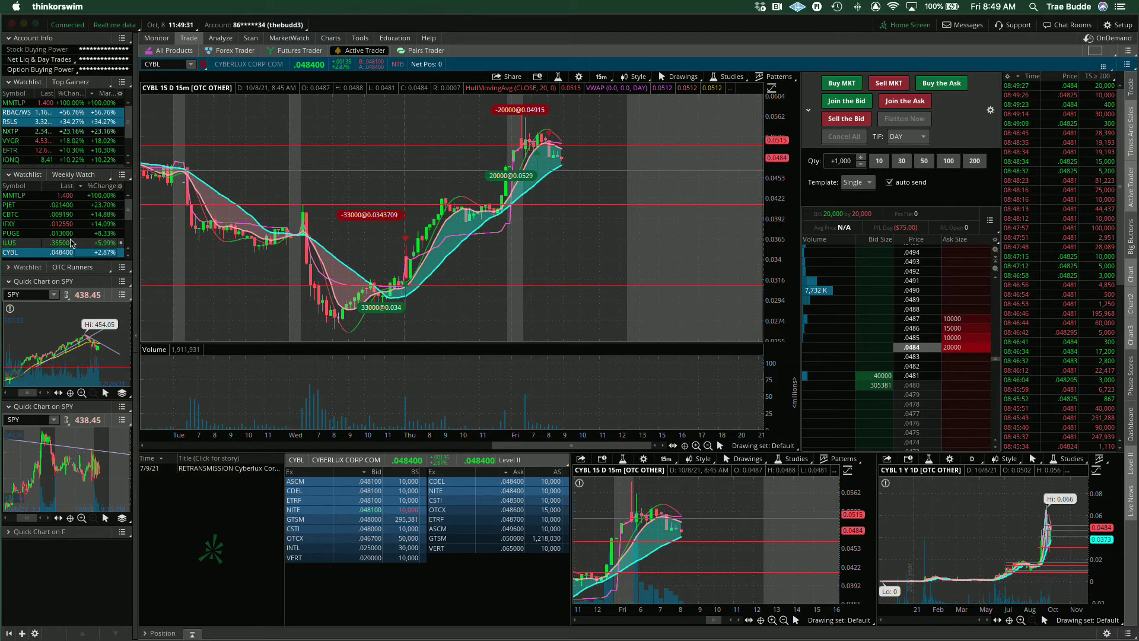
- Load PUGE's chart, then IFXY's, from the Weekly Watch list
{"action": "left_click", "coordinate": [12, 233]}
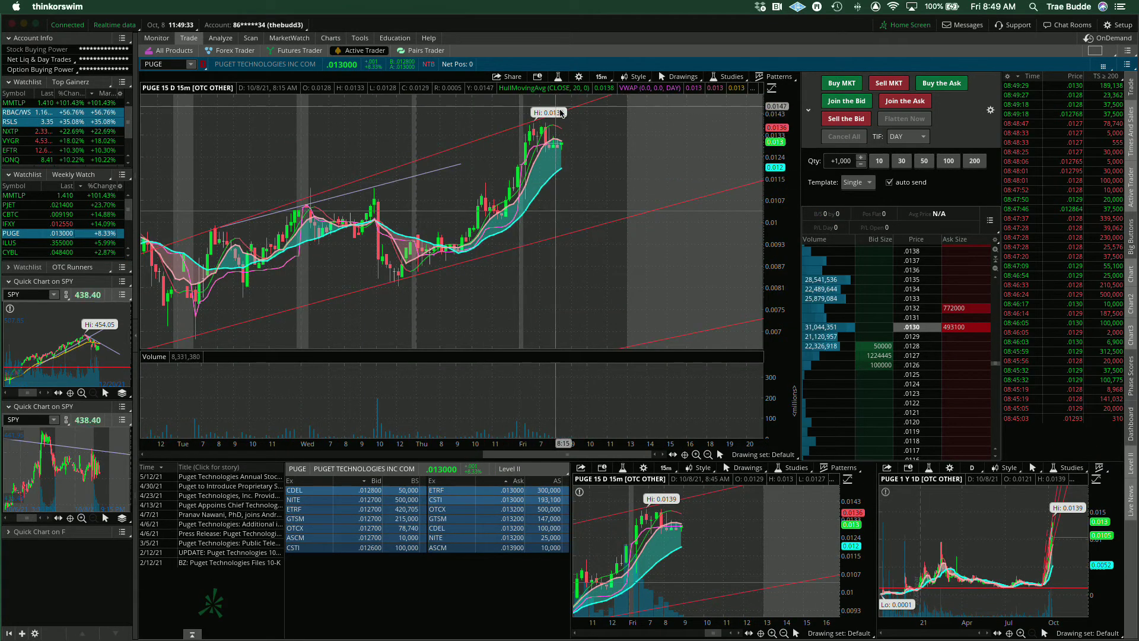
{"action": "mouse_move", "coordinate": [534, 200]}
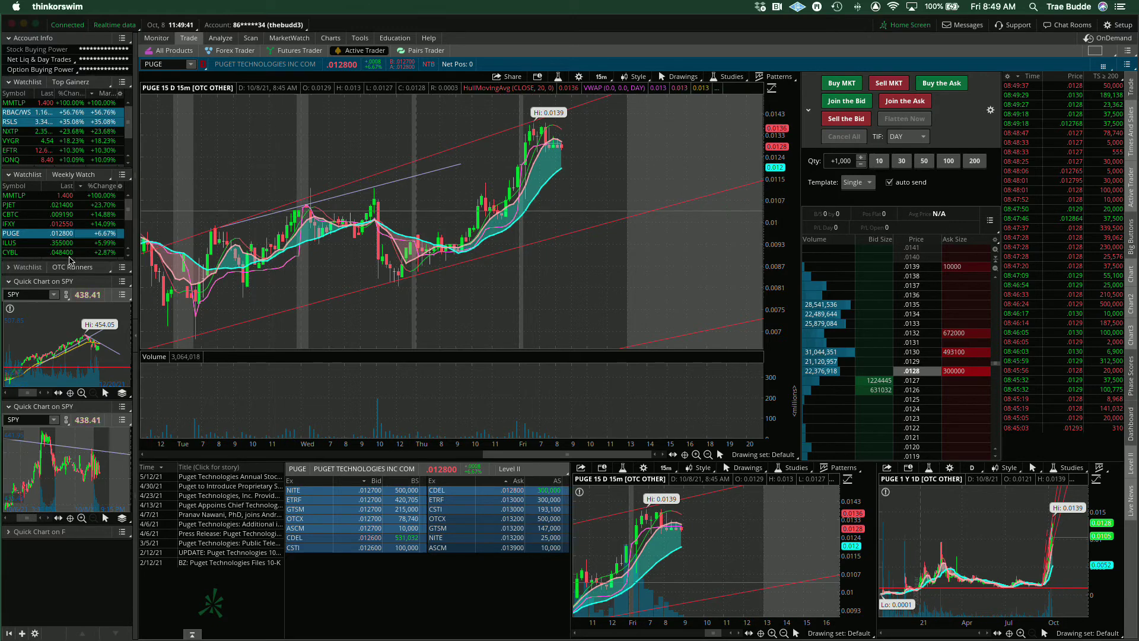
{"action": "left_click", "coordinate": [10, 242]}
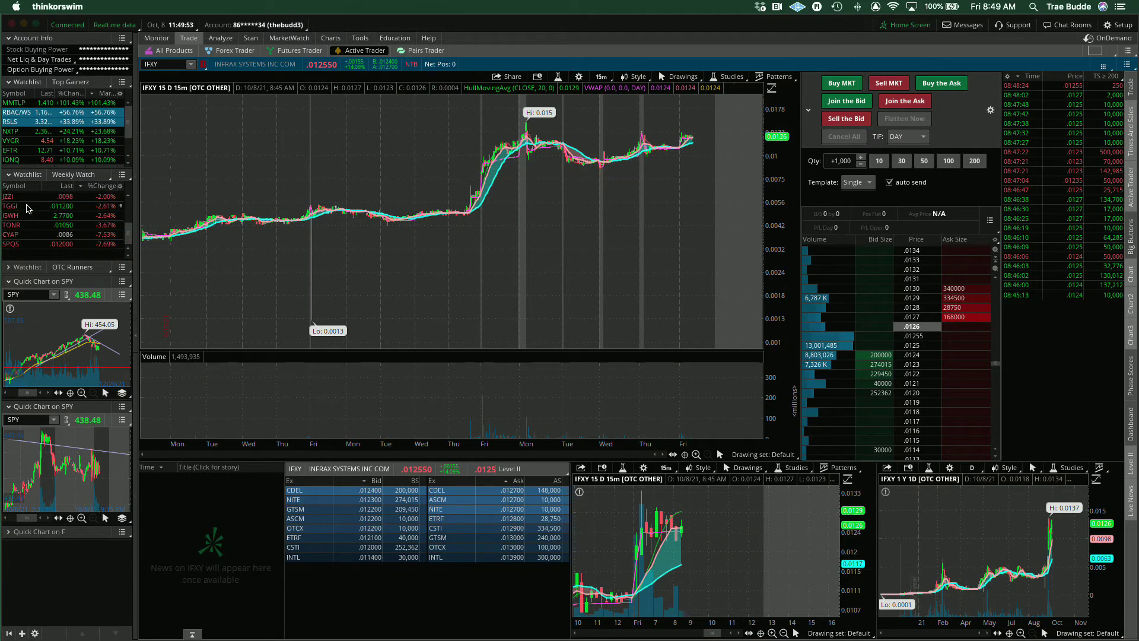
- Load the CYAP and TGGI charts, then return to MMTLP
{"action": "left_click", "coordinate": [11, 234]}
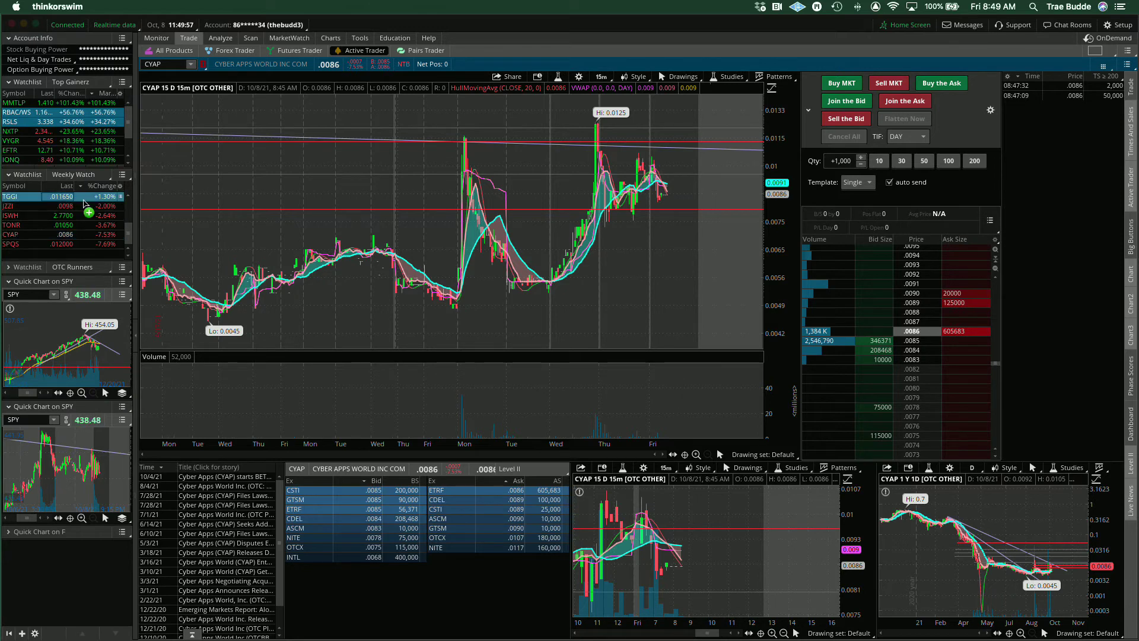
{"action": "left_click", "coordinate": [12, 196]}
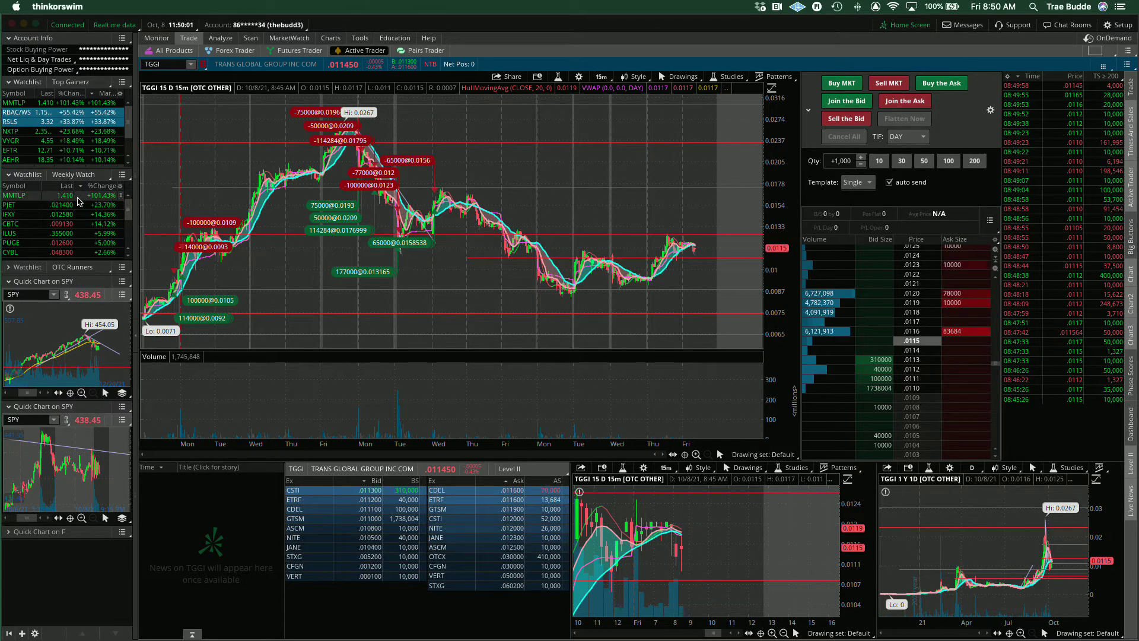
{"action": "left_click", "coordinate": [15, 195]}
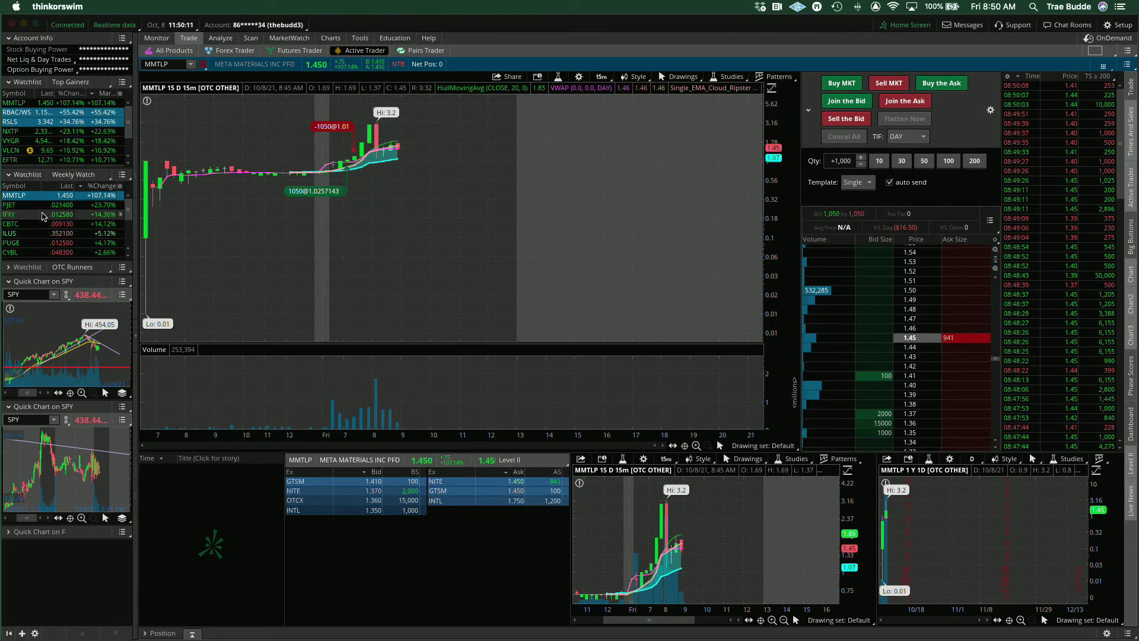
- Load CBTC, then GROM, and set the chart to 5 D : 5m
{"action": "left_click", "coordinate": [10, 223]}
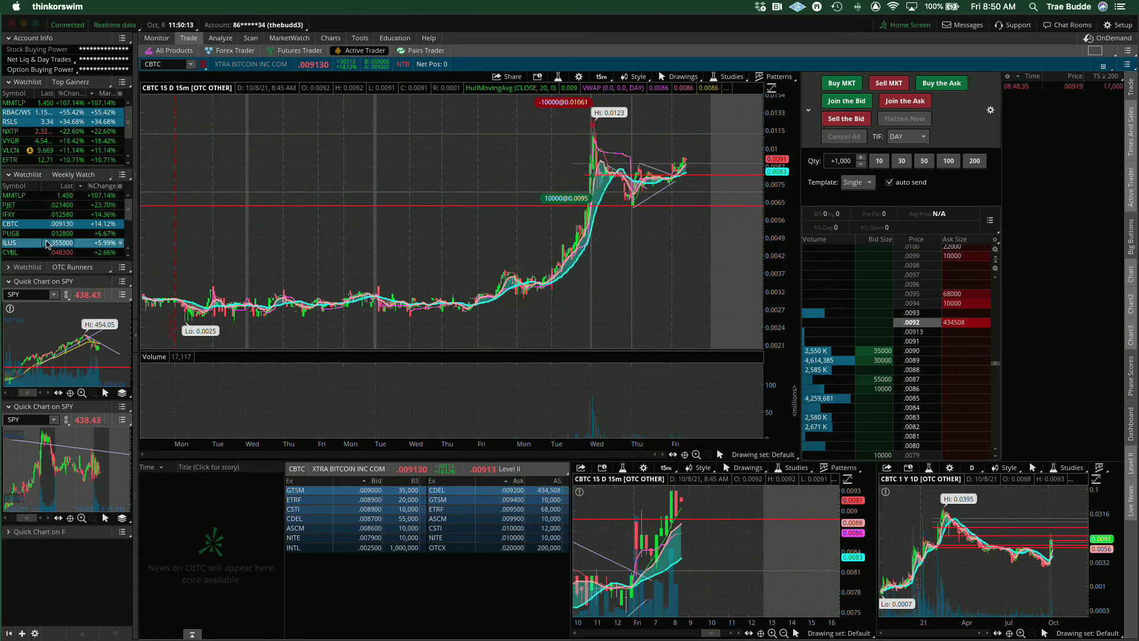
{"action": "left_click", "coordinate": [11, 252]}
{"action": "type", "text": "GROM"}
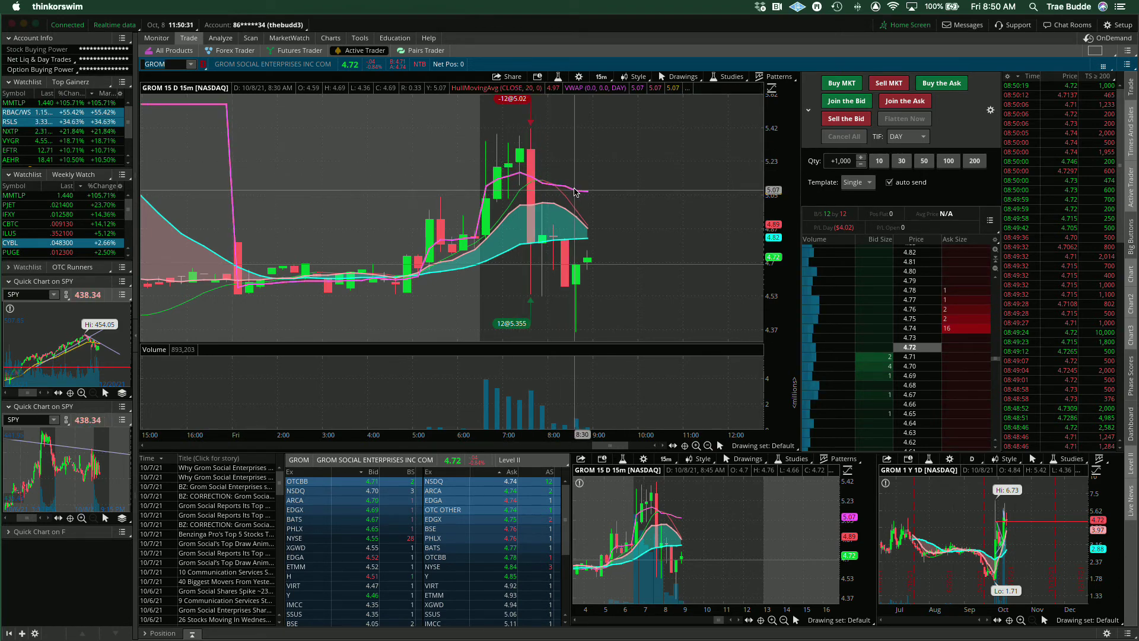
{"action": "mouse_move", "coordinate": [580, 179]}
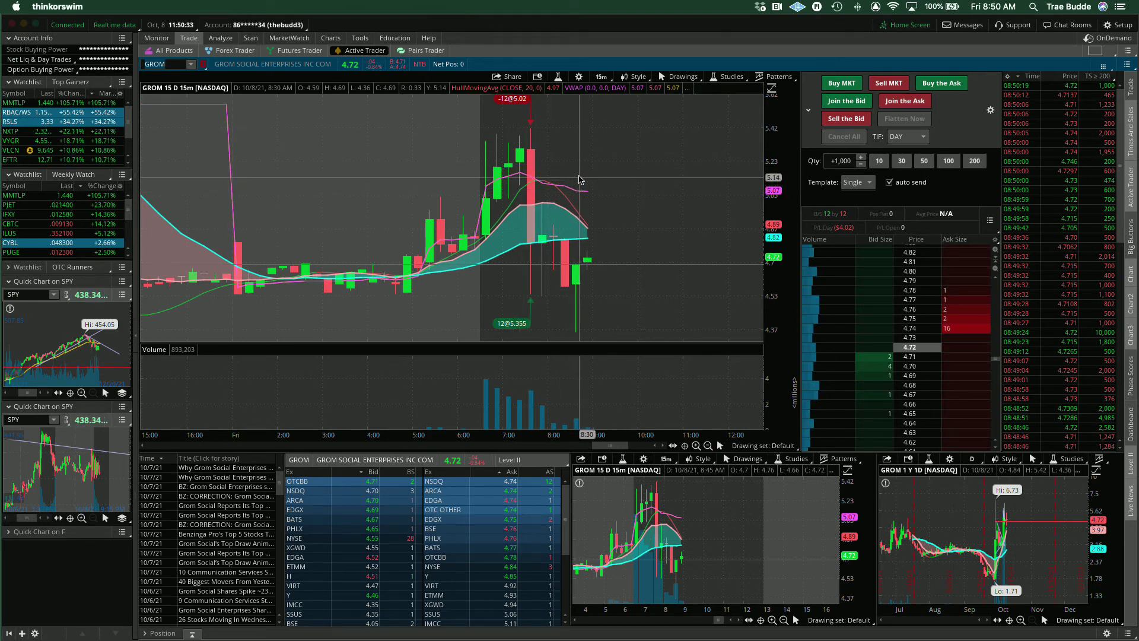
{"action": "left_click", "coordinate": [601, 77]}
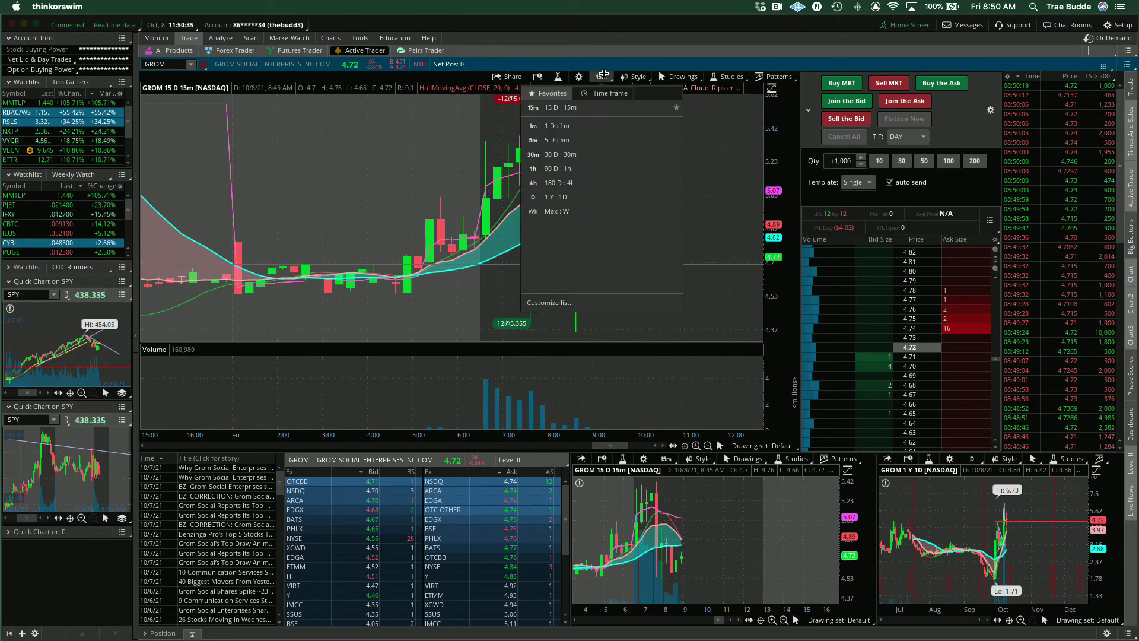
{"action": "left_click", "coordinate": [532, 138]}
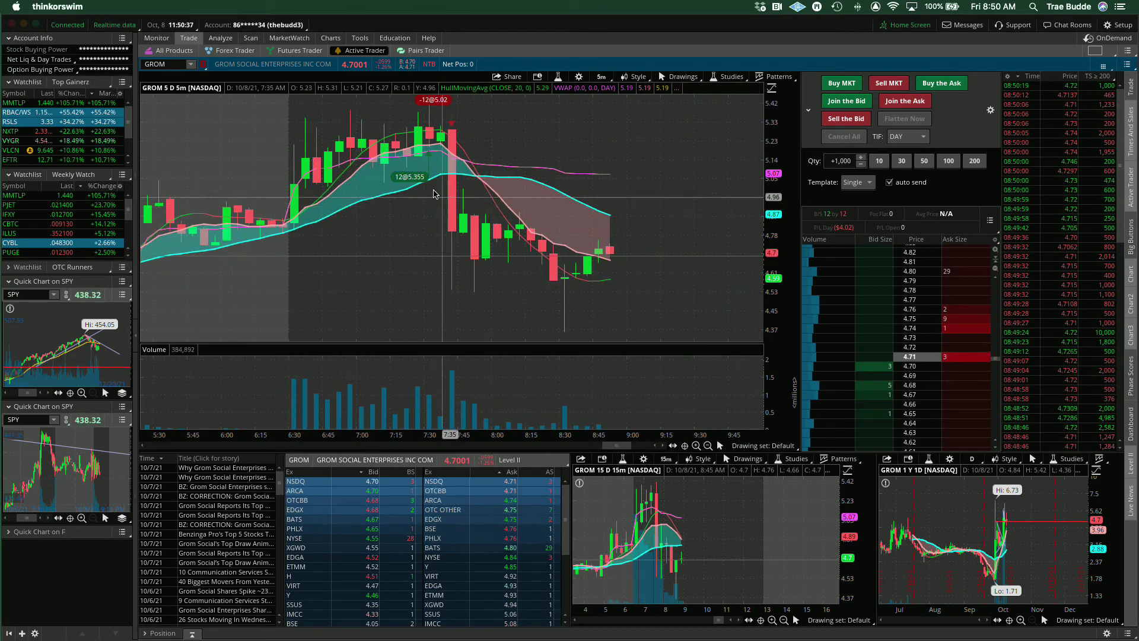